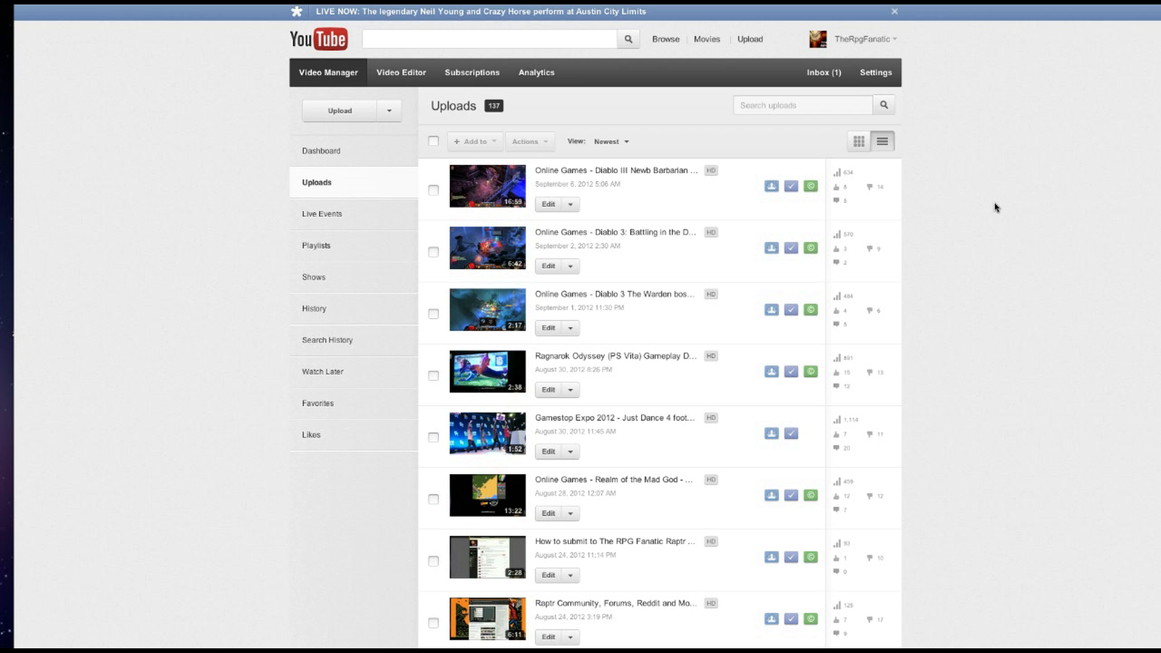
{"action": "mouse_move", "coordinate": [1014, 199]}
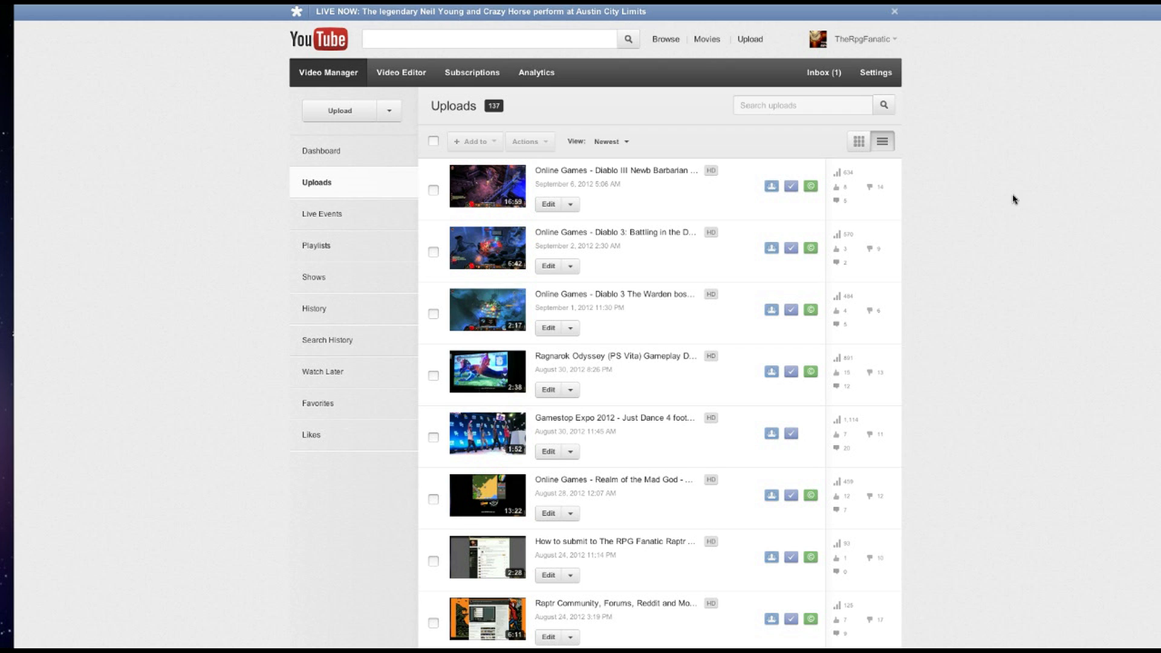
{"action": "mouse_move", "coordinate": [325, 182]}
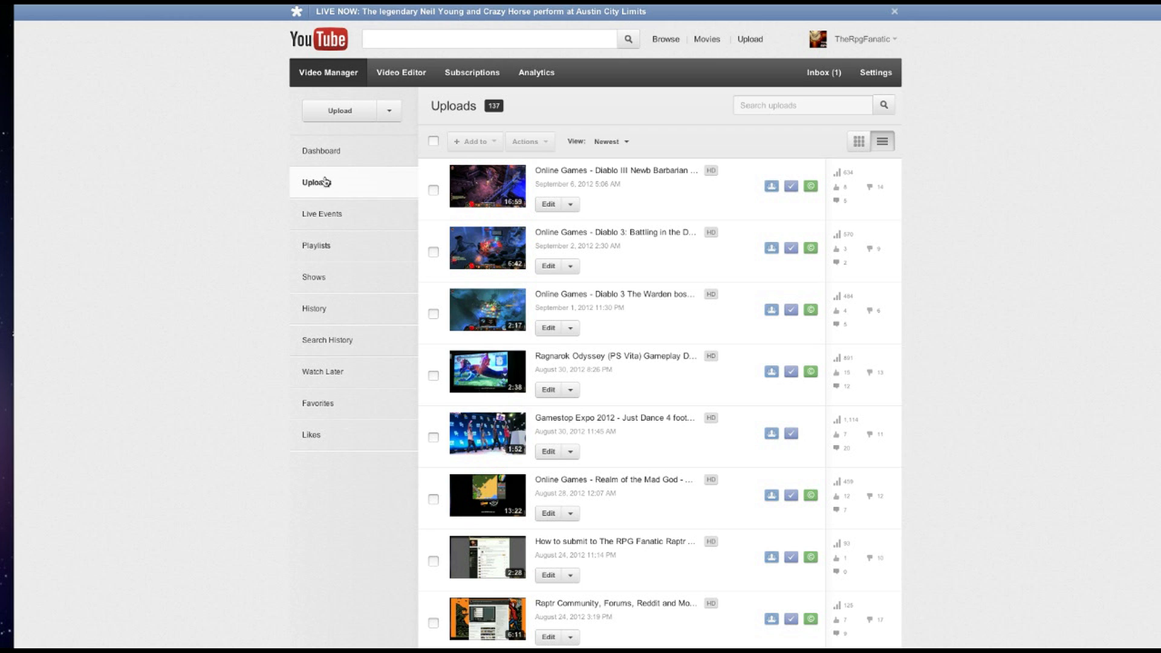
{"action": "mouse_move", "coordinate": [989, 270]}
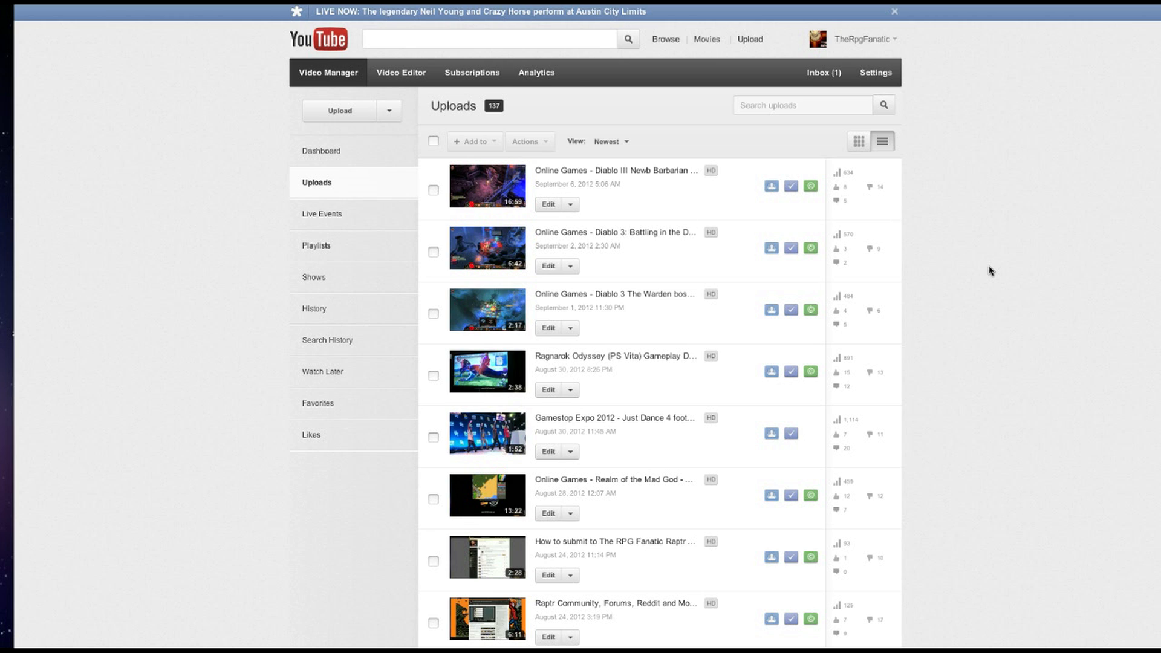
{"action": "mouse_move", "coordinate": [980, 271]}
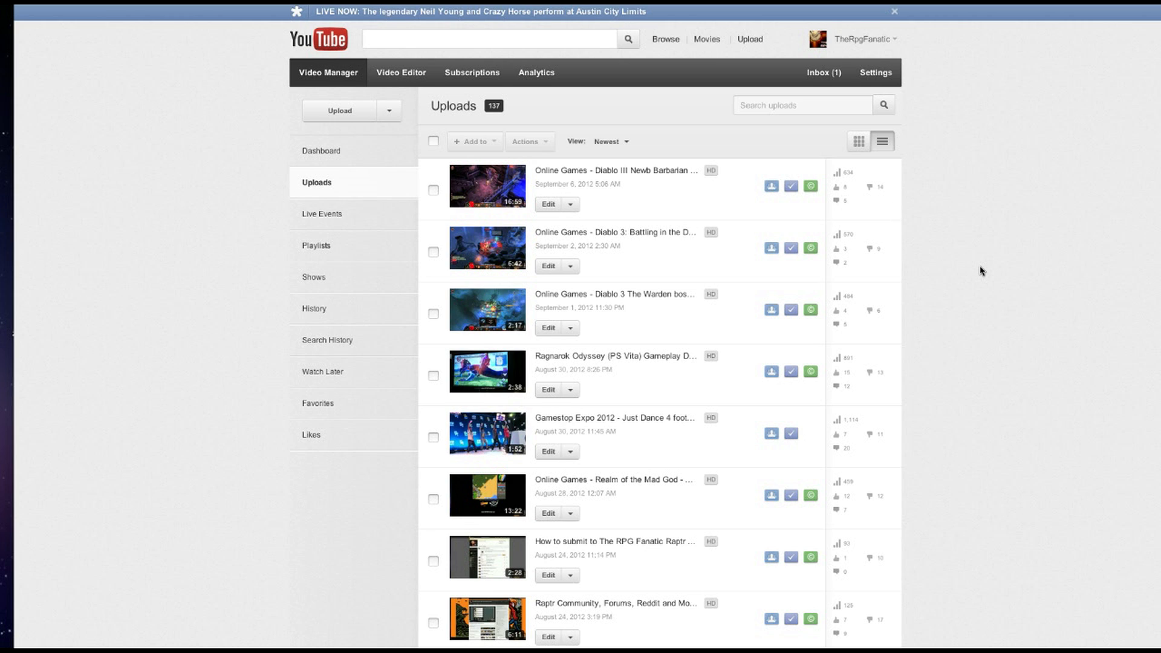
- Locate the Seiken Densetsu 3 review in the video list and go to its Captions page via the Edit dropdown
{"action": "scroll", "scroll_direction": "down", "scroll_amount": 3}
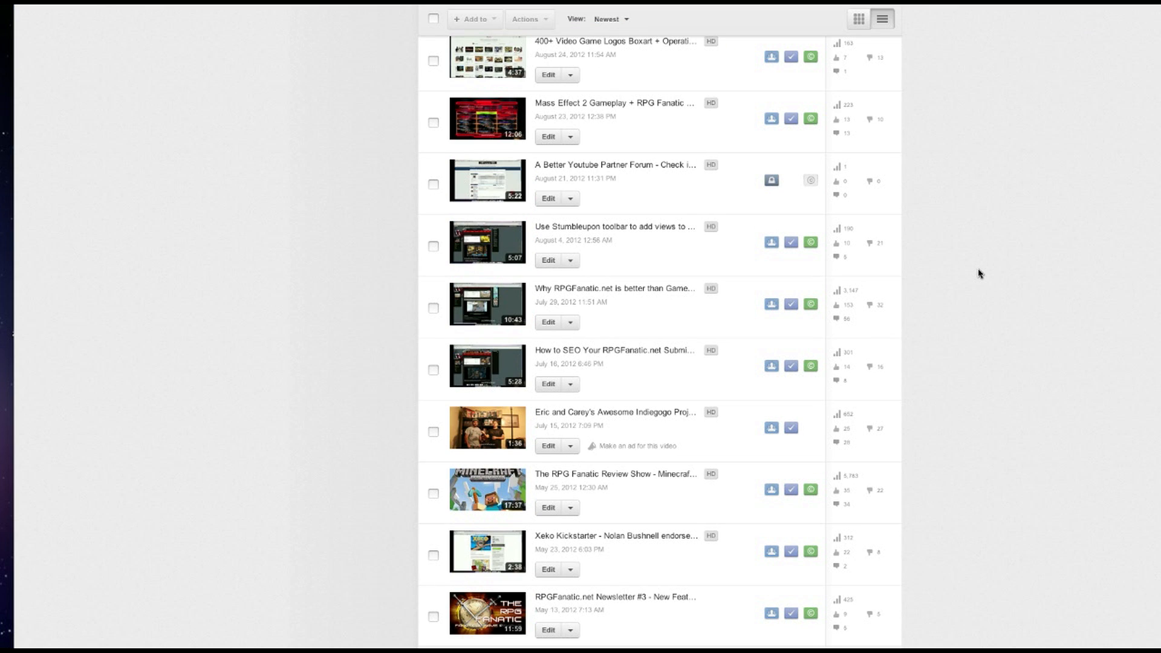
{"action": "scroll", "scroll_direction": "down", "scroll_amount": 3}
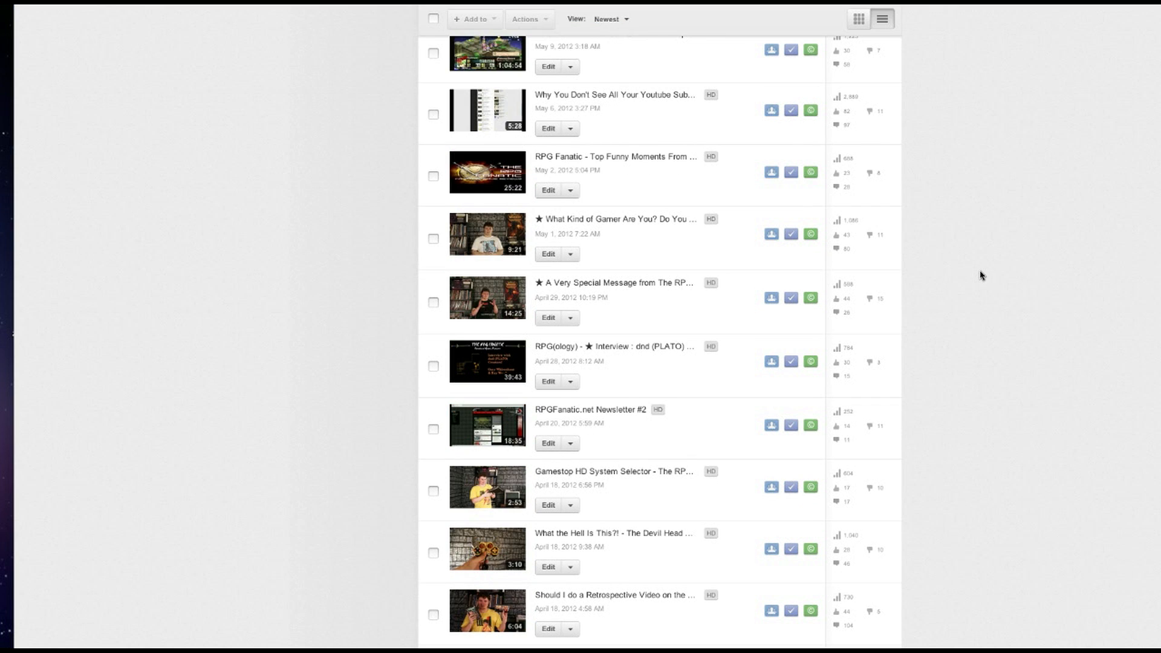
{"action": "scroll", "scroll_direction": "down", "scroll_amount": 3}
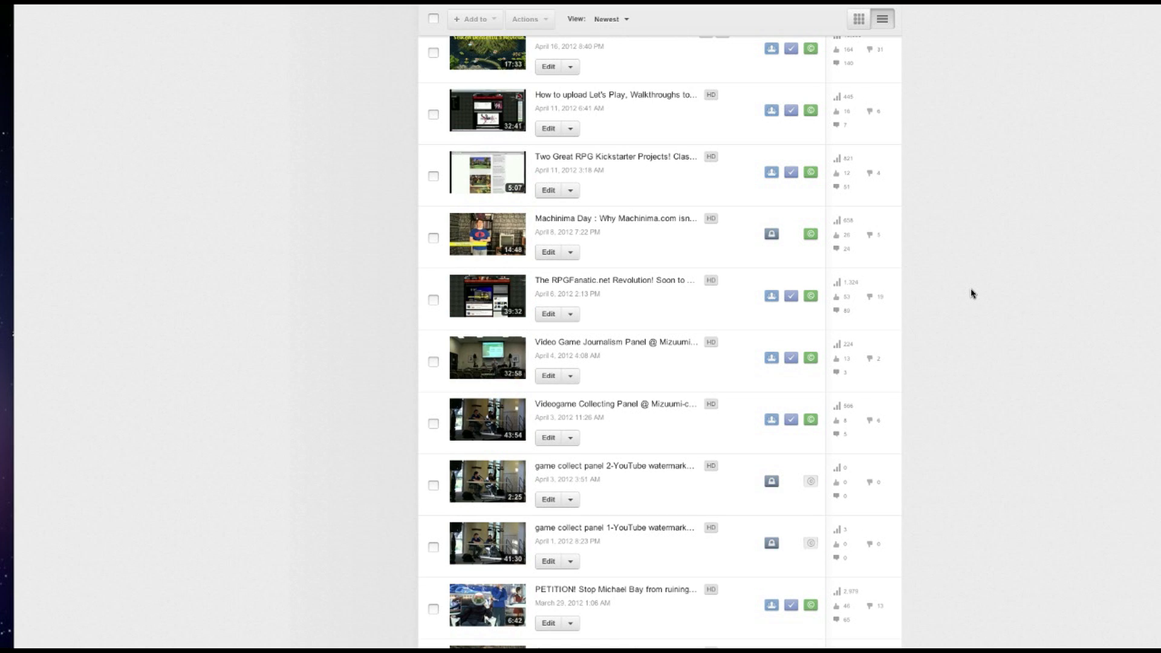
{"action": "scroll", "scroll_direction": "up", "scroll_amount": 3}
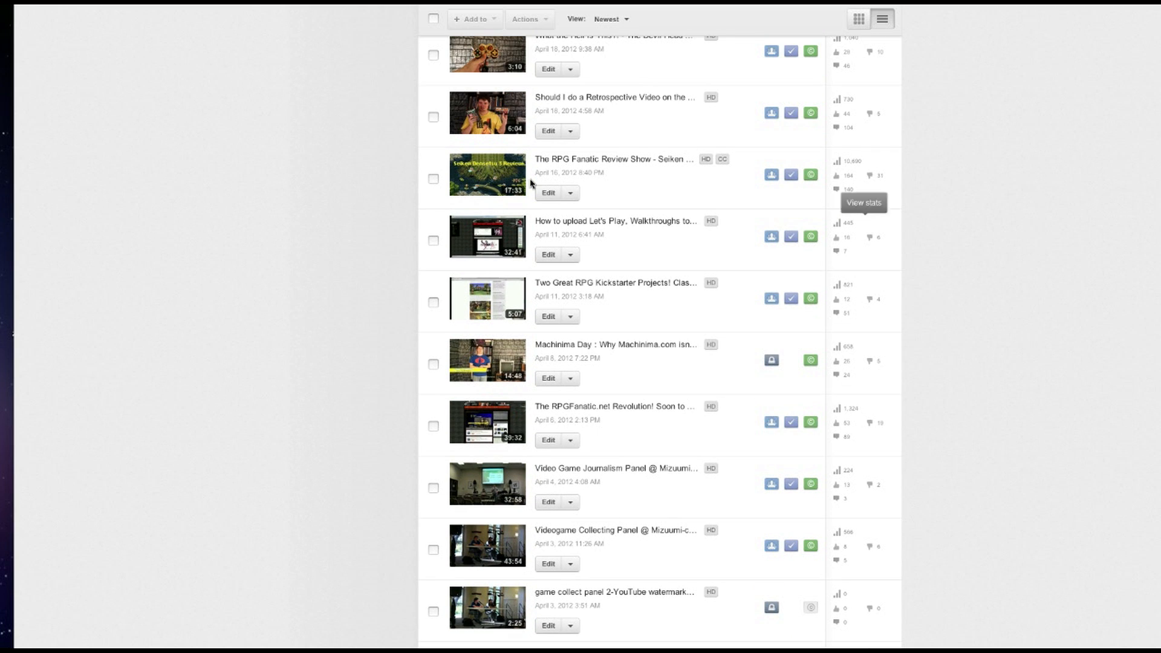
{"action": "mouse_move", "coordinate": [698, 191]}
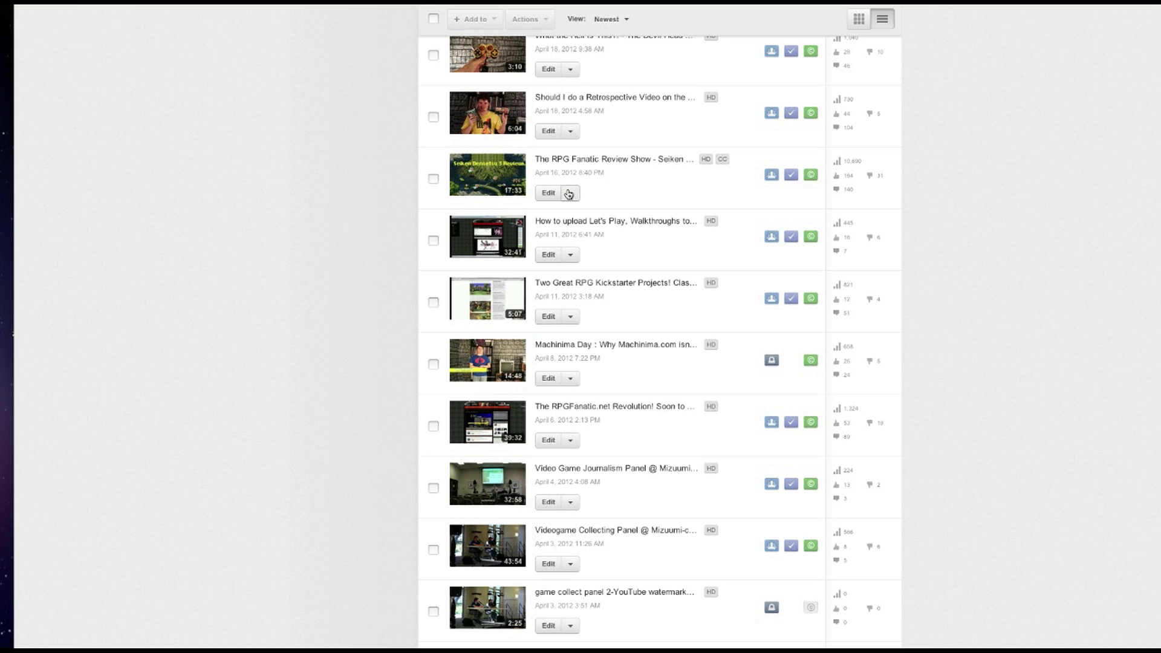
{"action": "left_click", "coordinate": [573, 193]}
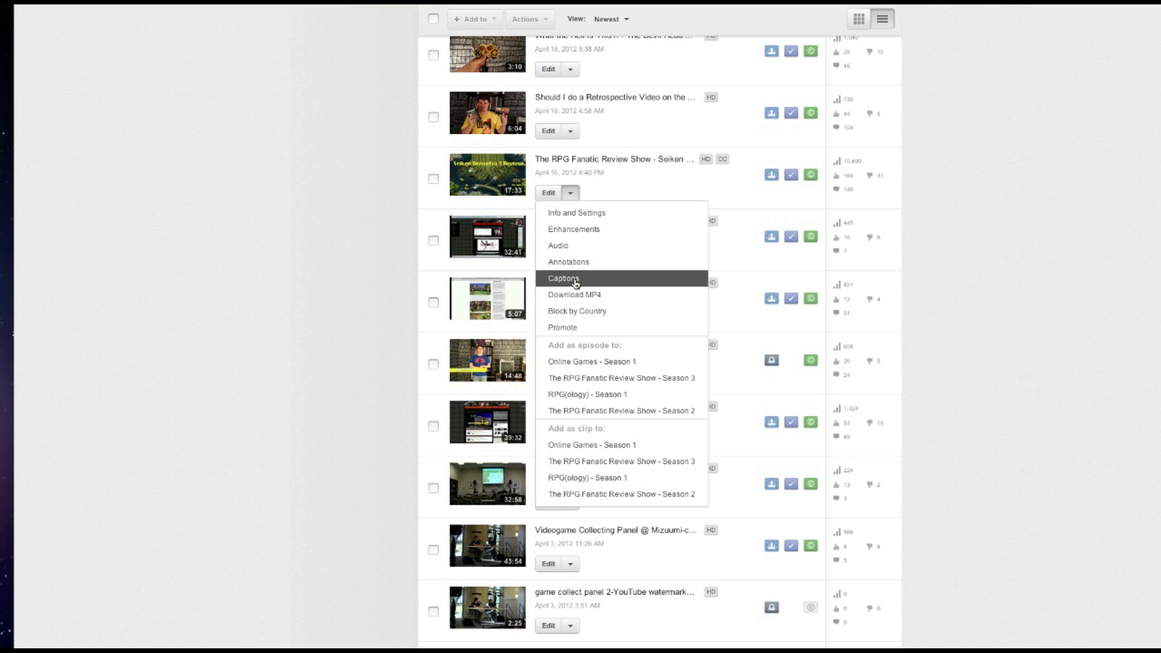
{"action": "left_click", "coordinate": [563, 278]}
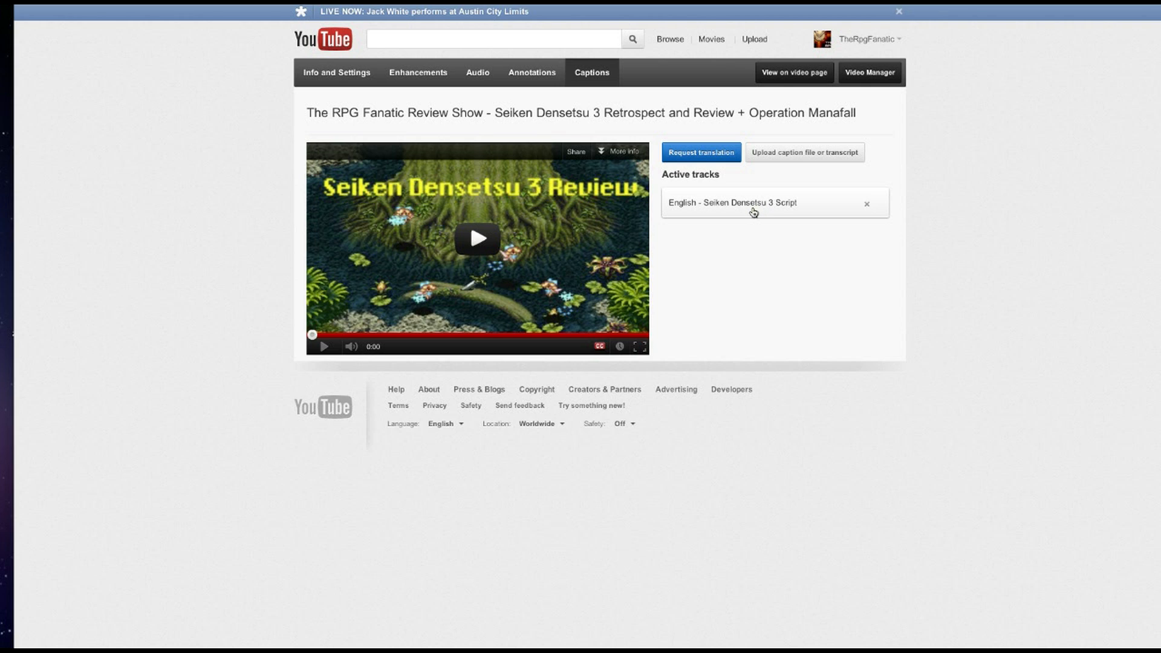
{"action": "mouse_move", "coordinate": [754, 276]}
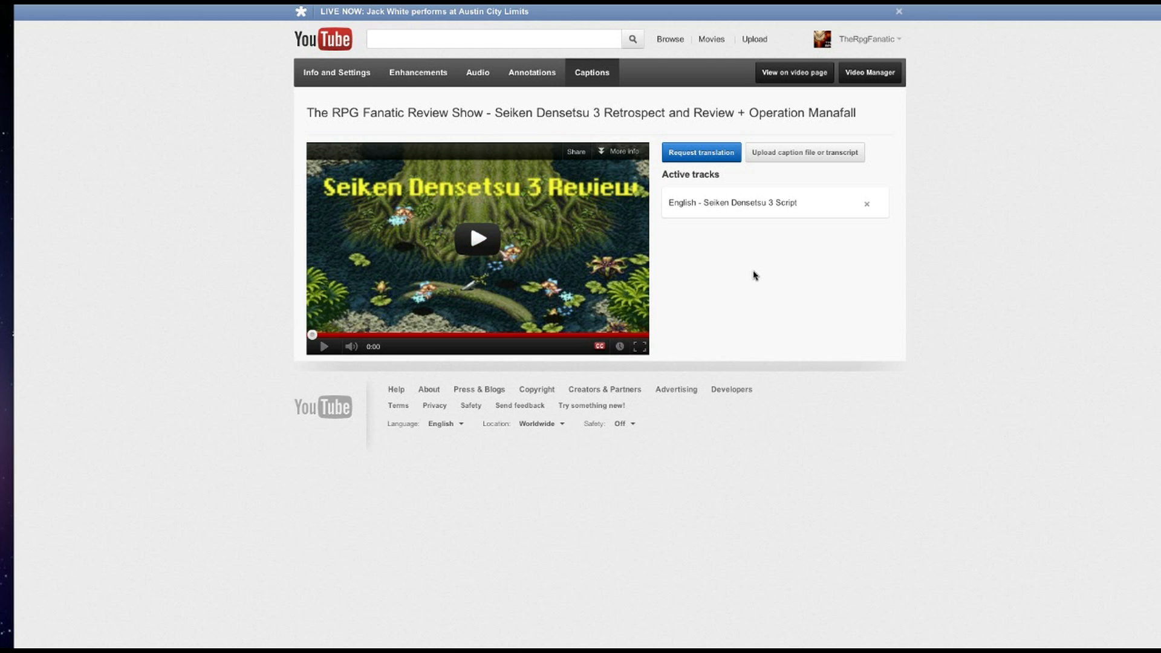
- Open the 'English - Seiken Densetsu 3 Script' active track in the caption editor
{"action": "left_click", "coordinate": [733, 203]}
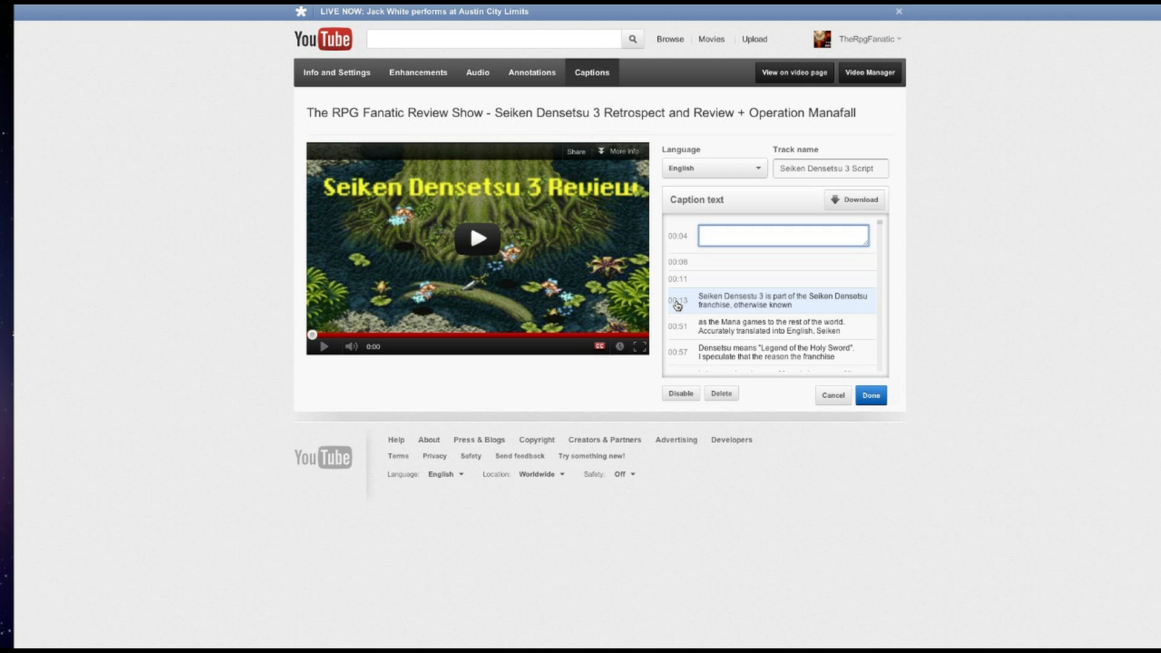
{"action": "mouse_move", "coordinate": [720, 306]}
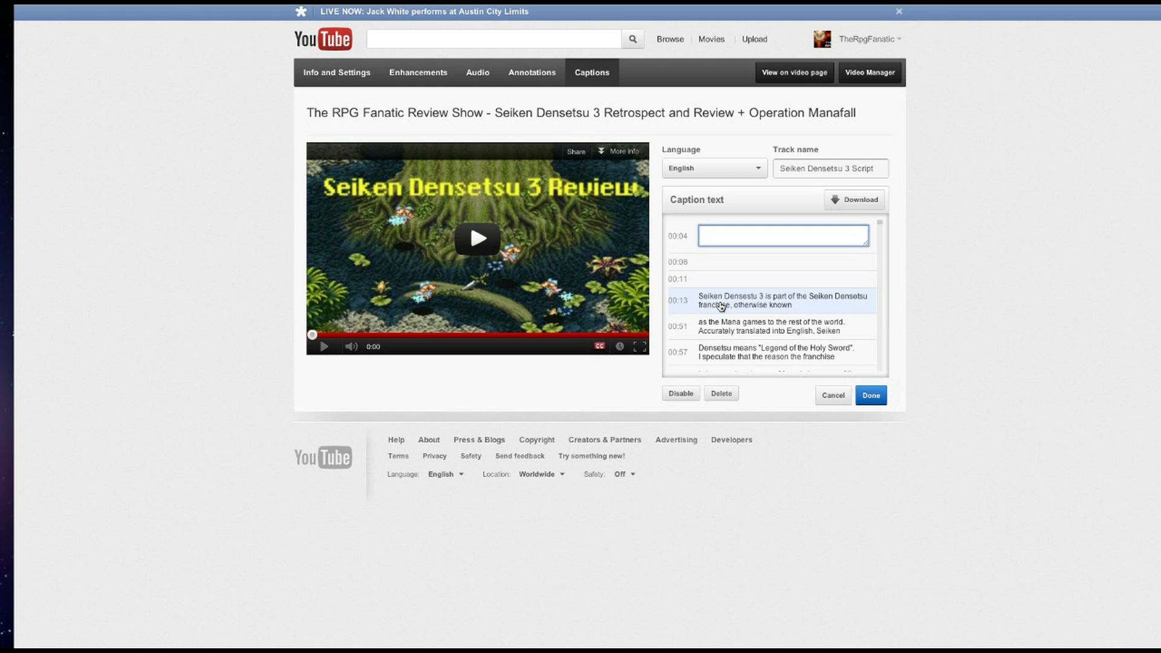
{"action": "mouse_move", "coordinate": [732, 306]}
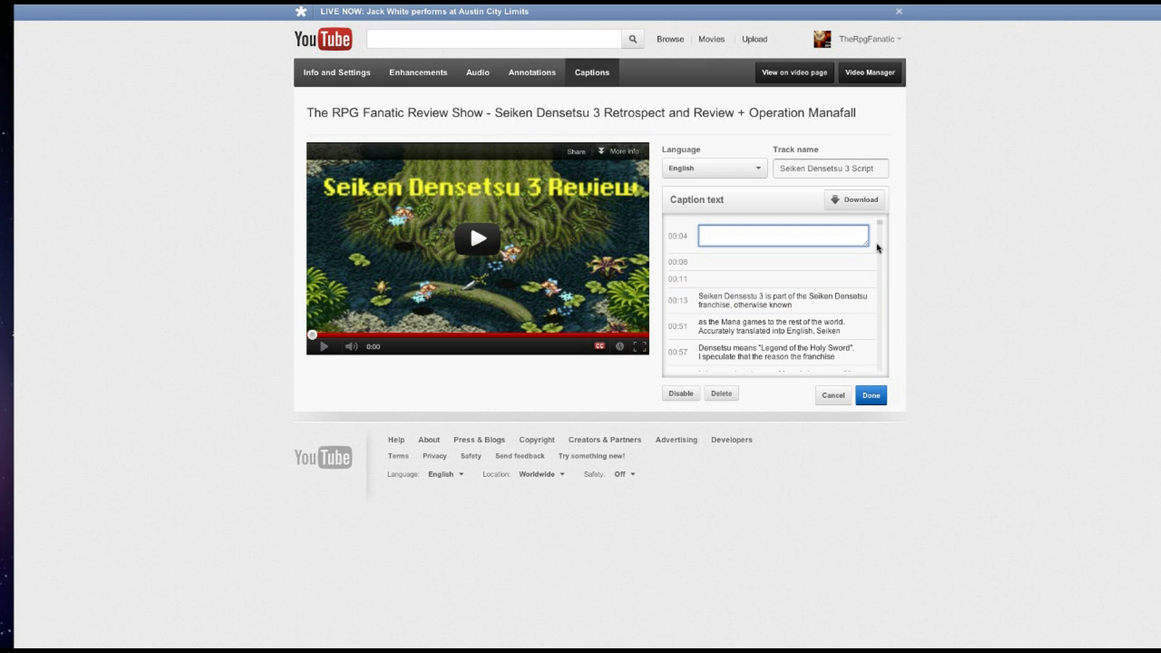
{"action": "mouse_move", "coordinate": [880, 235]}
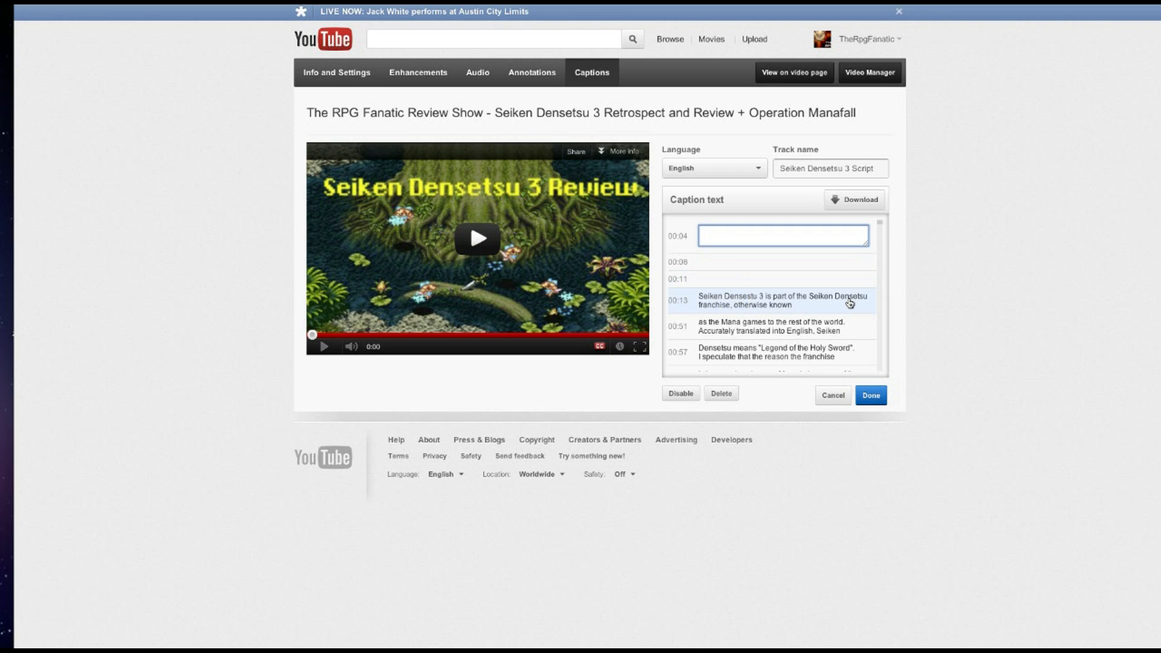
{"action": "mouse_move", "coordinate": [880, 305]}
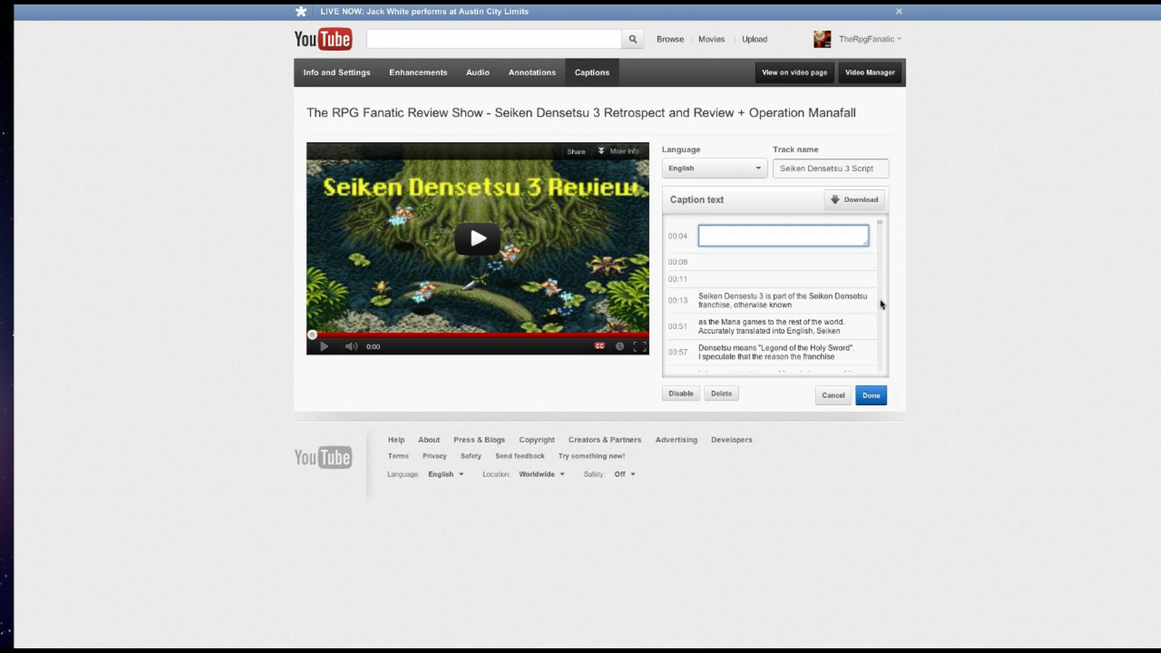
{"action": "mouse_move", "coordinate": [940, 299]}
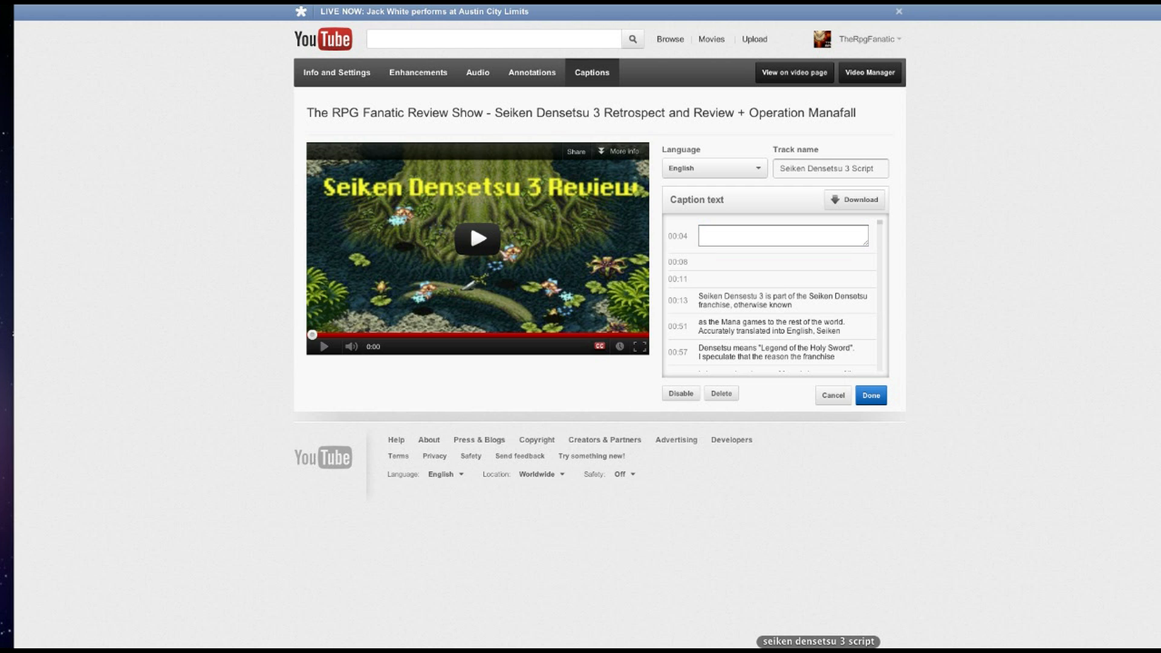
- Bring up the seiken densetsu 3 script document from the Dock in TextEdit and read down through it
{"action": "left_click", "coordinate": [820, 642]}
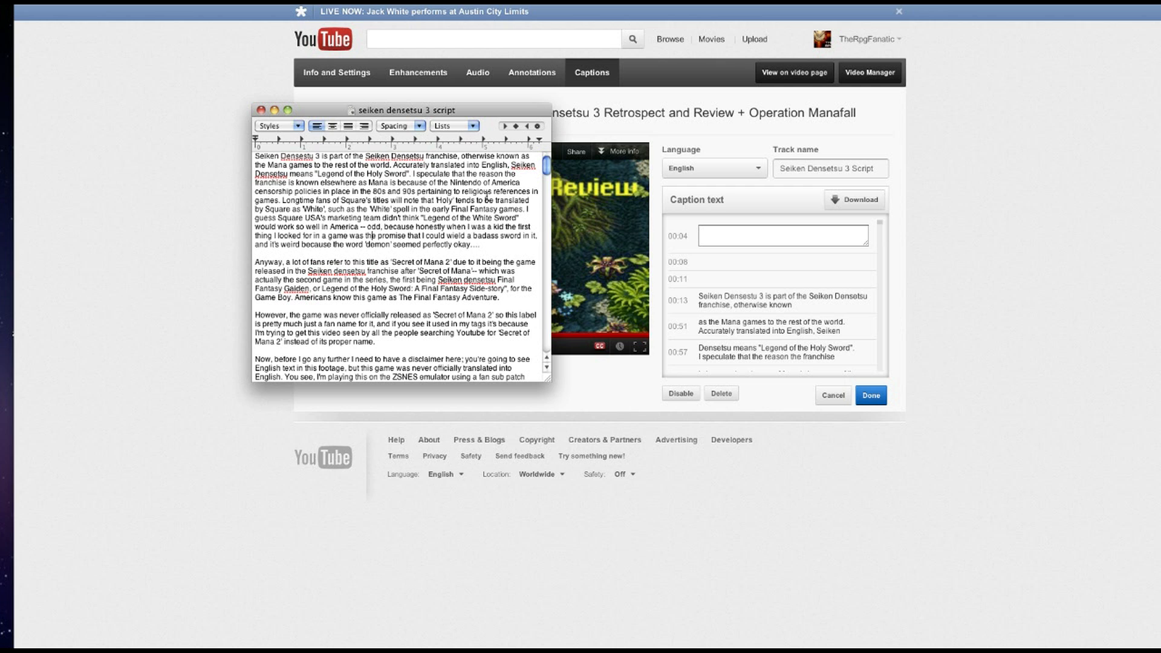
{"action": "scroll", "scroll_direction": "down", "scroll_amount": 3}
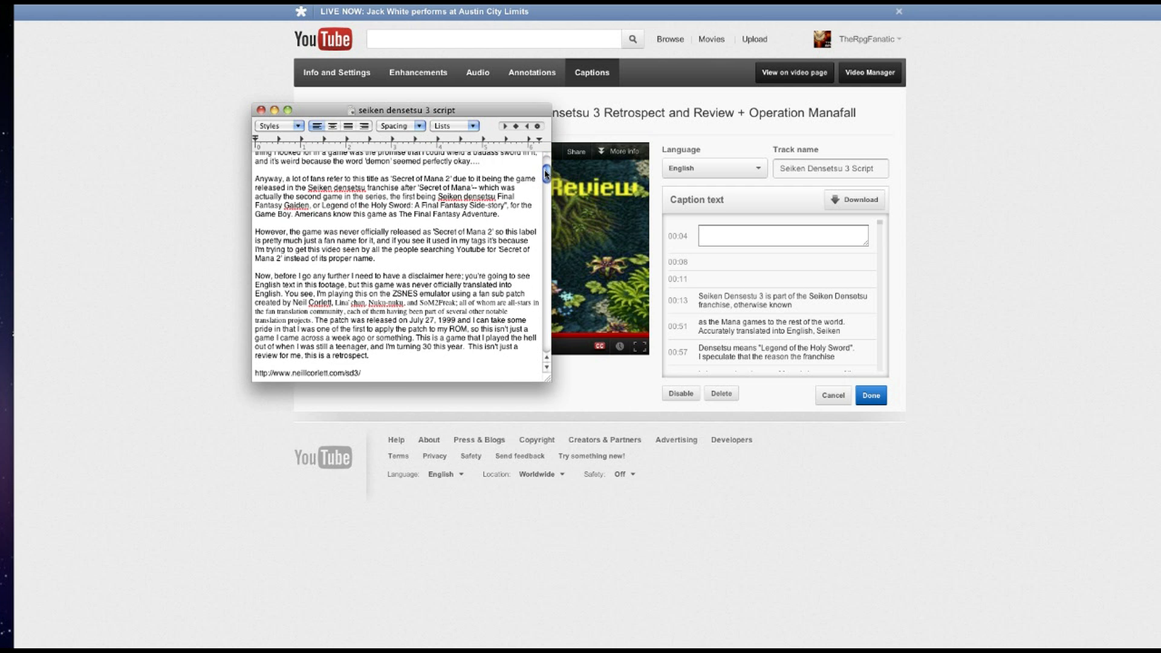
{"action": "scroll", "scroll_direction": "down", "scroll_amount": 3}
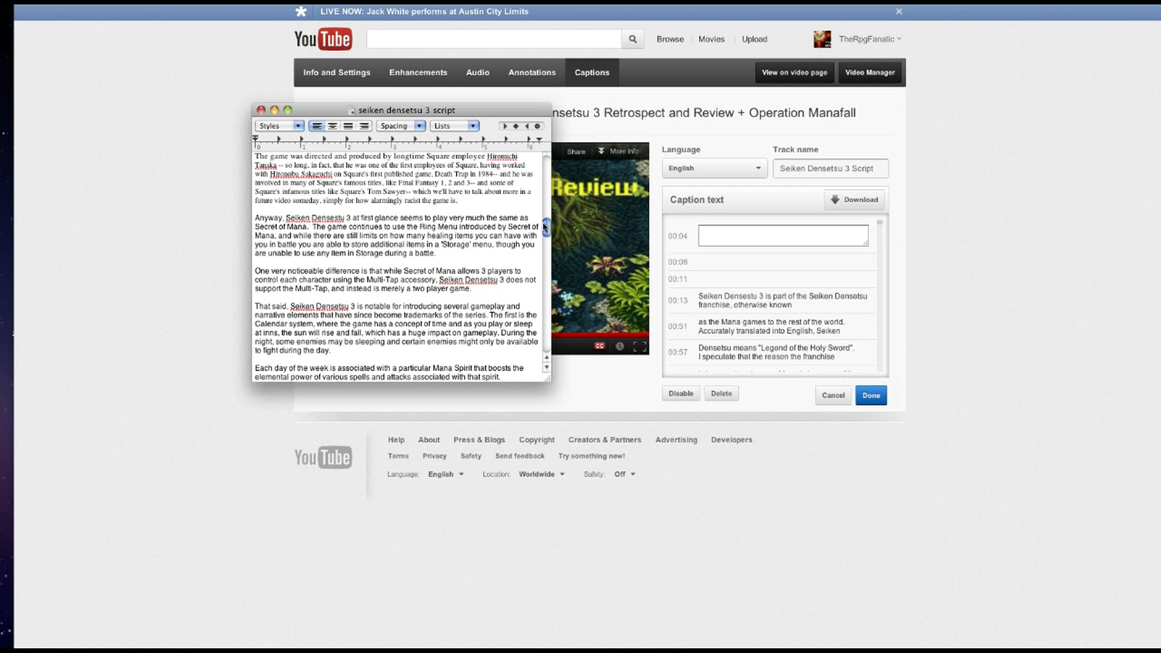
{"action": "scroll", "scroll_direction": "down", "scroll_amount": 3}
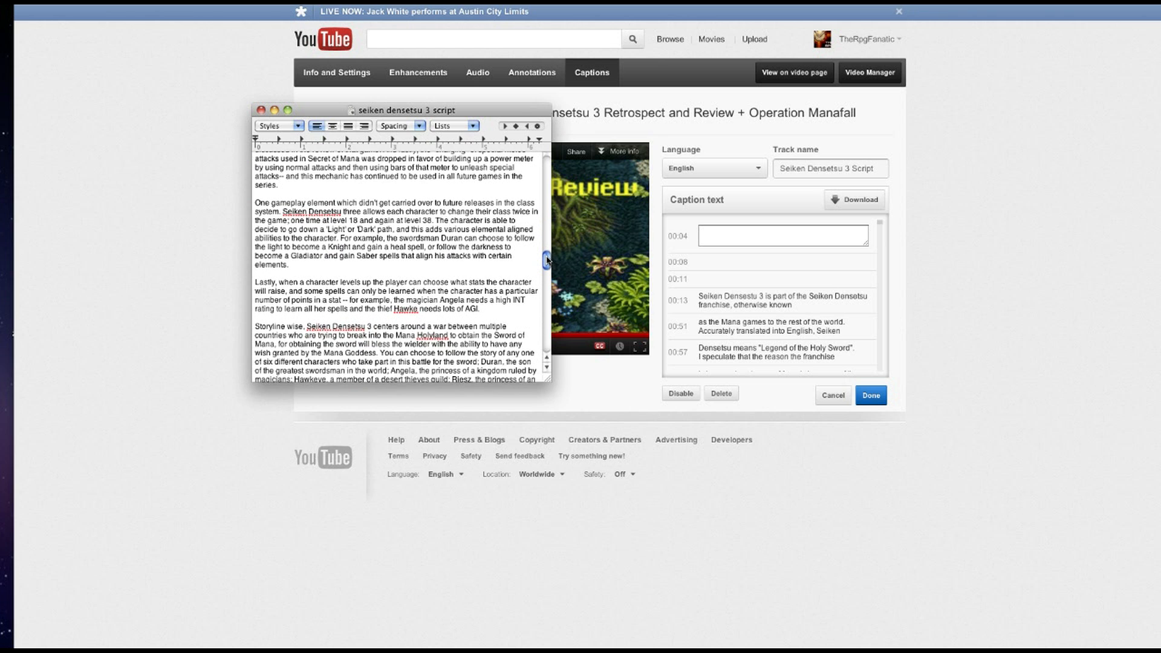
{"action": "scroll", "scroll_direction": "down", "scroll_amount": 3}
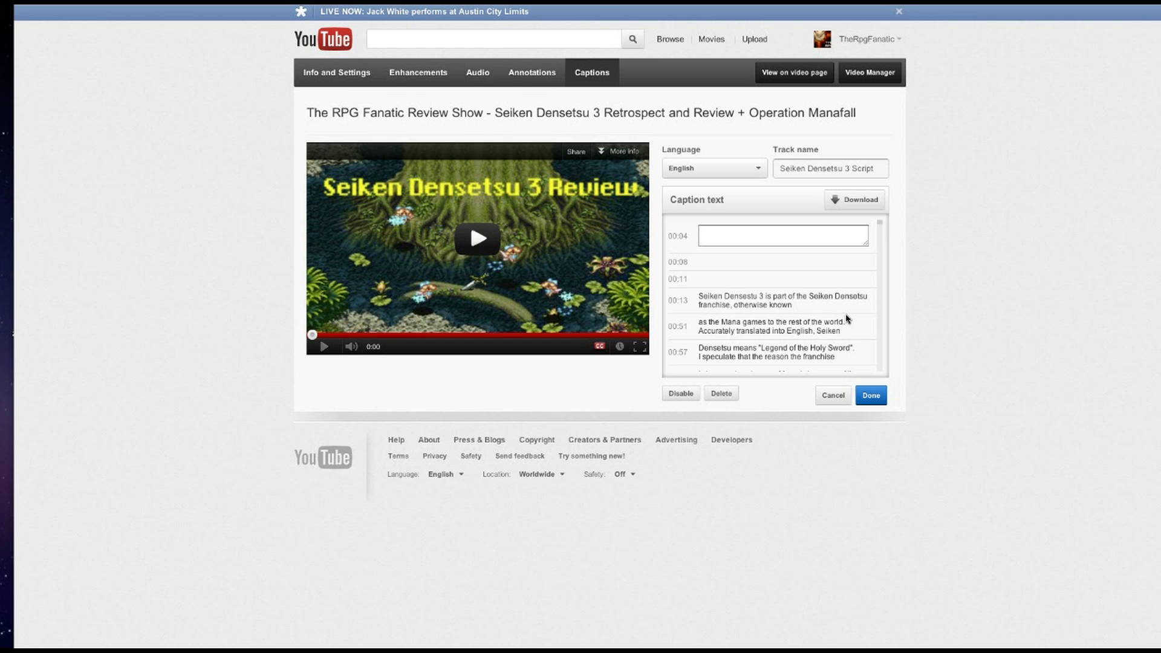
{"action": "mouse_move", "coordinate": [905, 300]}
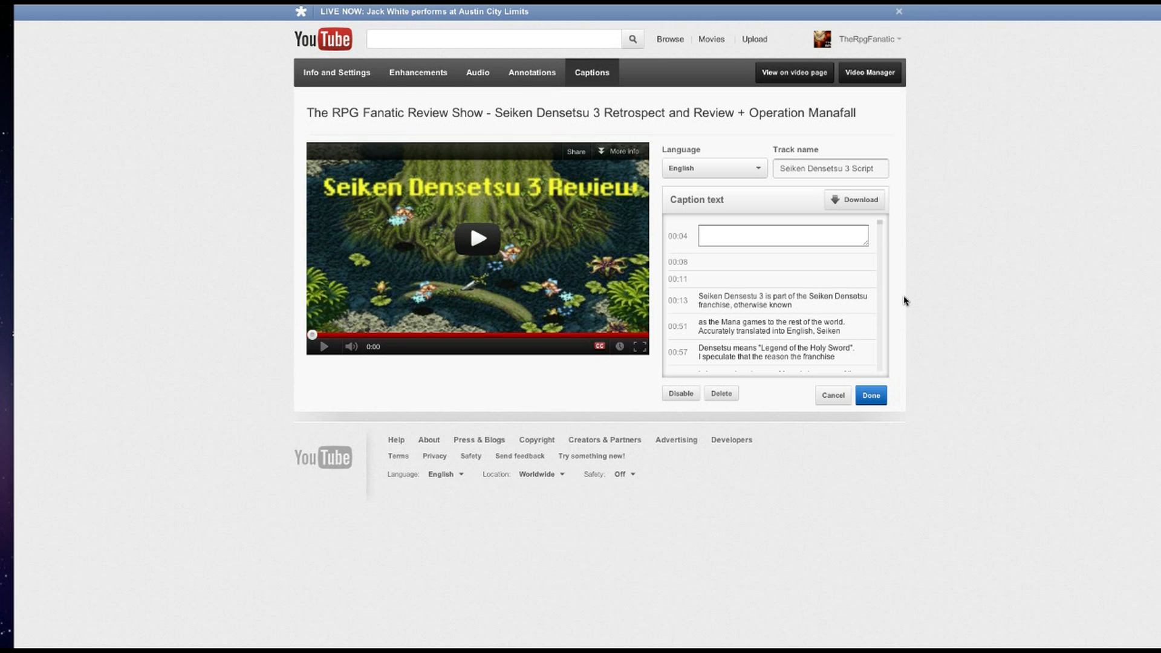
{"action": "scroll", "scroll_direction": "down", "scroll_amount": 3}
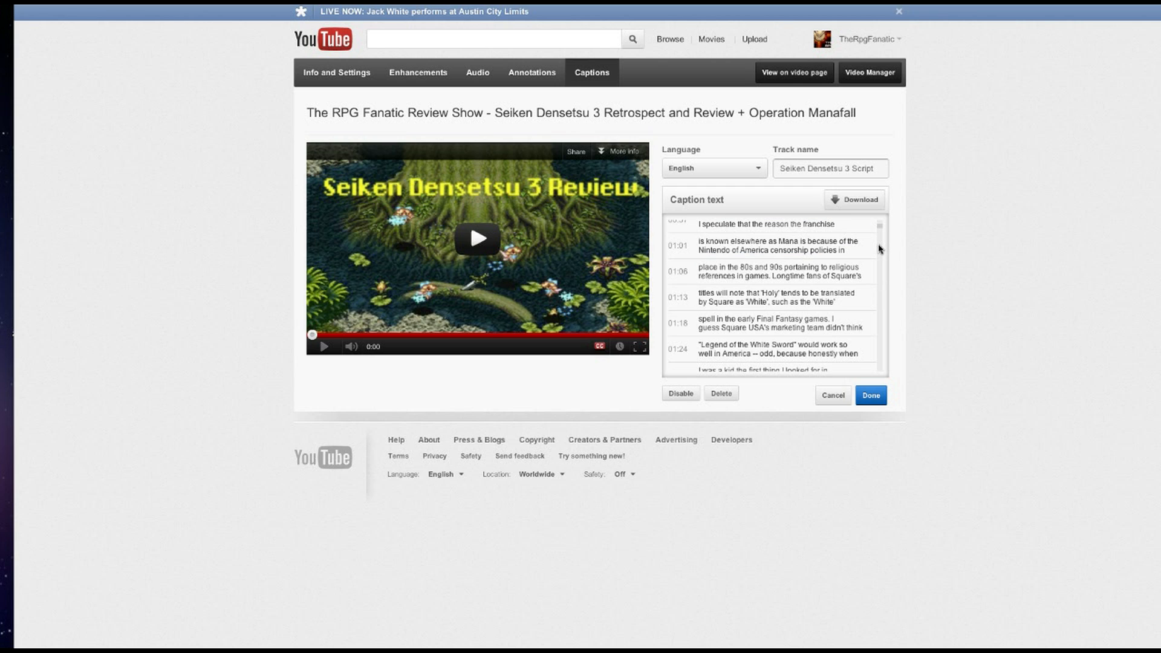
{"action": "scroll", "scroll_direction": "down", "scroll_amount": 3}
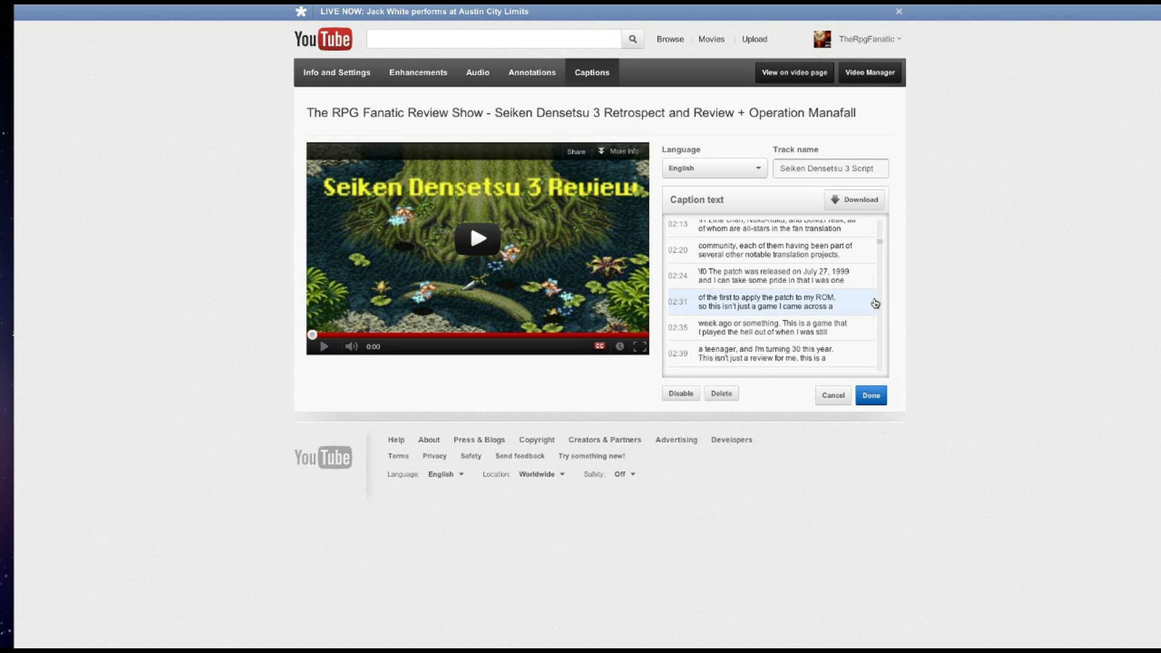
{"action": "scroll", "scroll_direction": "down", "scroll_amount": 3}
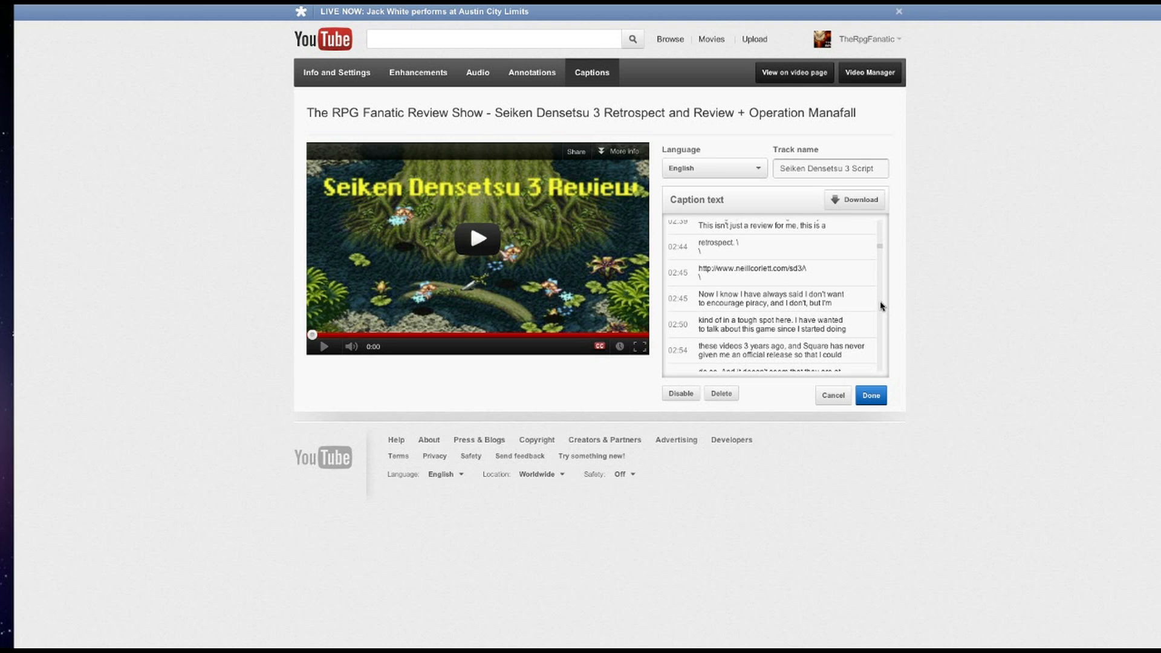
{"action": "scroll", "scroll_direction": "down", "scroll_amount": 3}
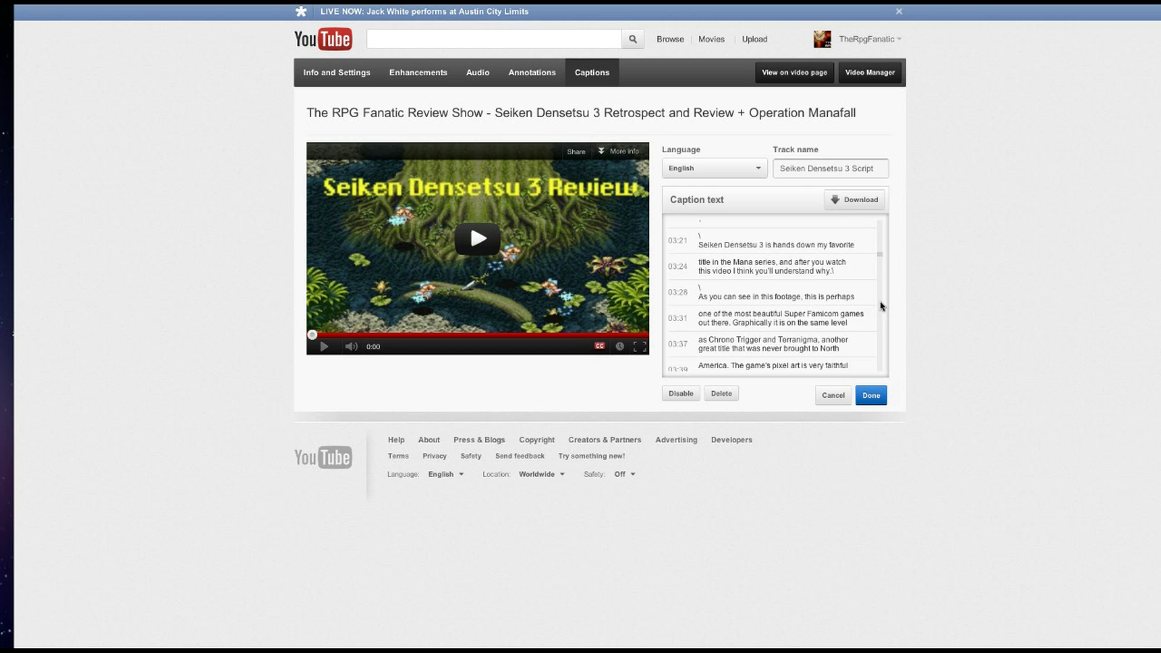
{"action": "scroll", "scroll_direction": "down", "scroll_amount": 3}
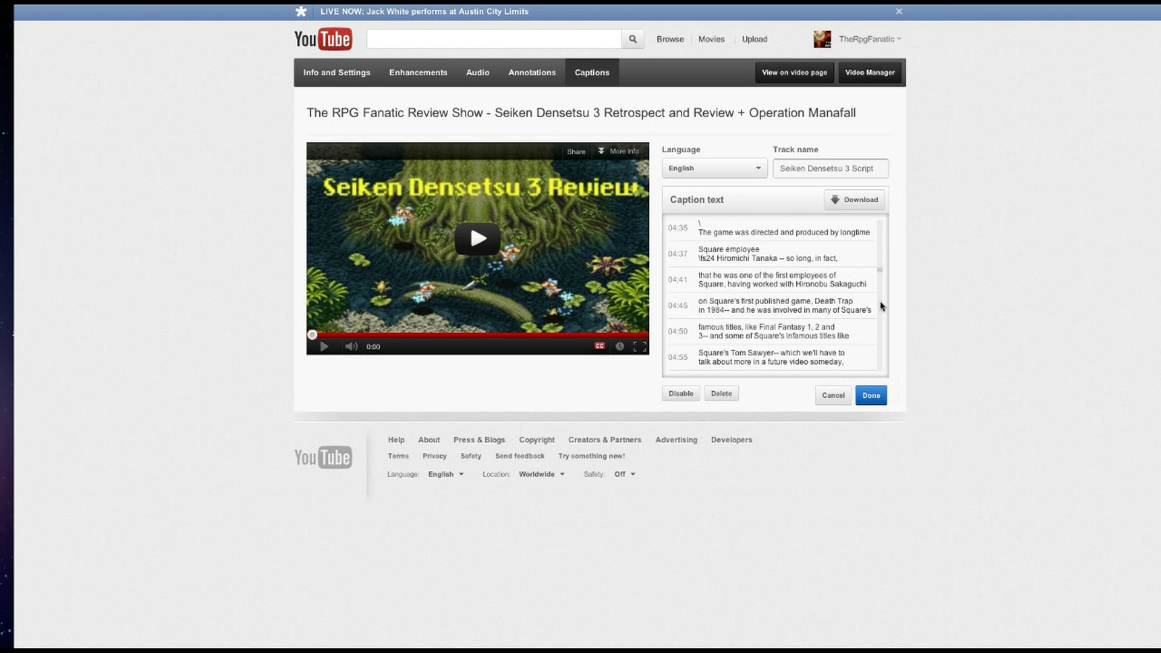
{"action": "scroll", "scroll_direction": "down", "scroll_amount": 3}
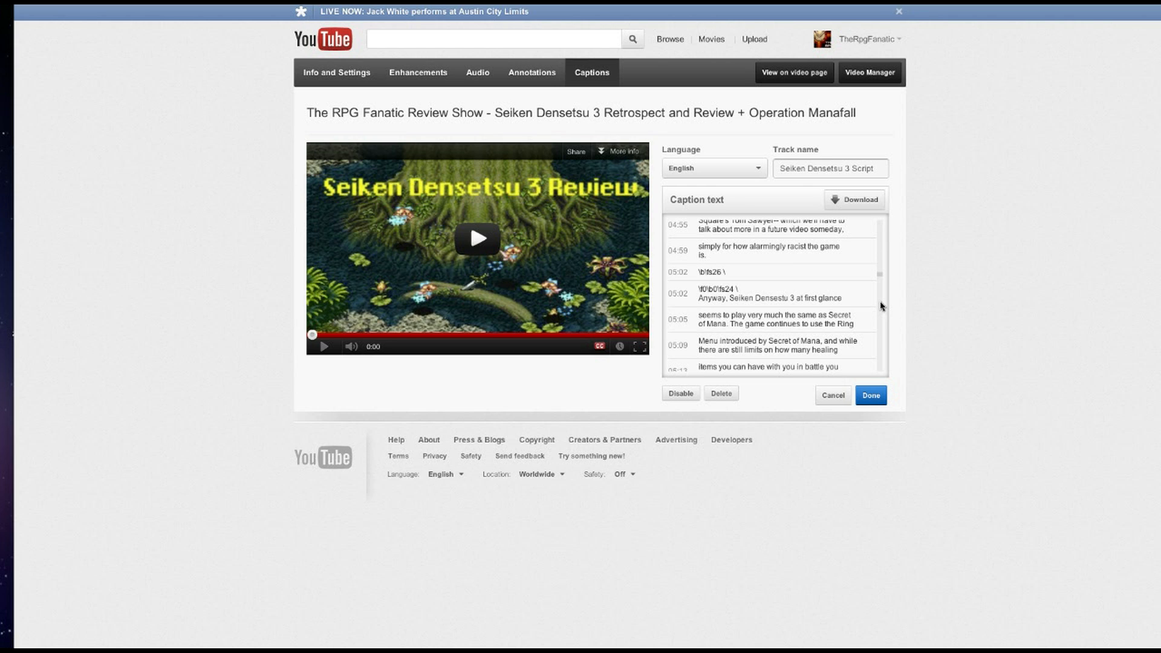
{"action": "scroll", "scroll_direction": "down", "scroll_amount": 3}
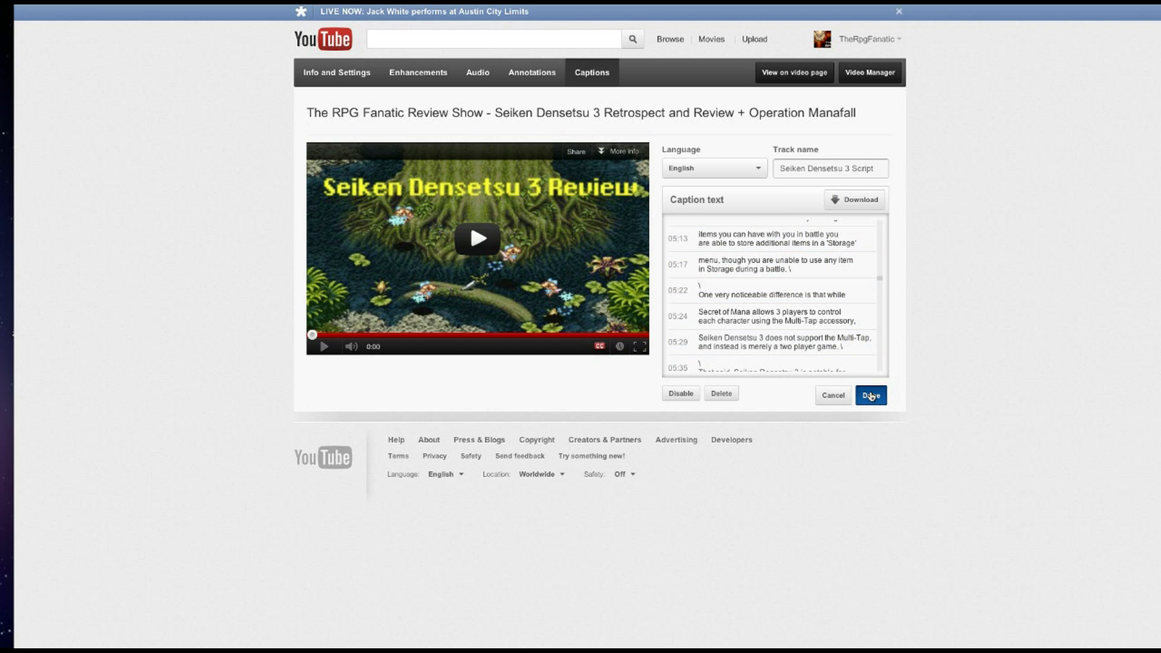
- Finish with the track editor and choose seiken densetsu 3 script.rtf as the caption file to upload
{"action": "left_click", "coordinate": [871, 394]}
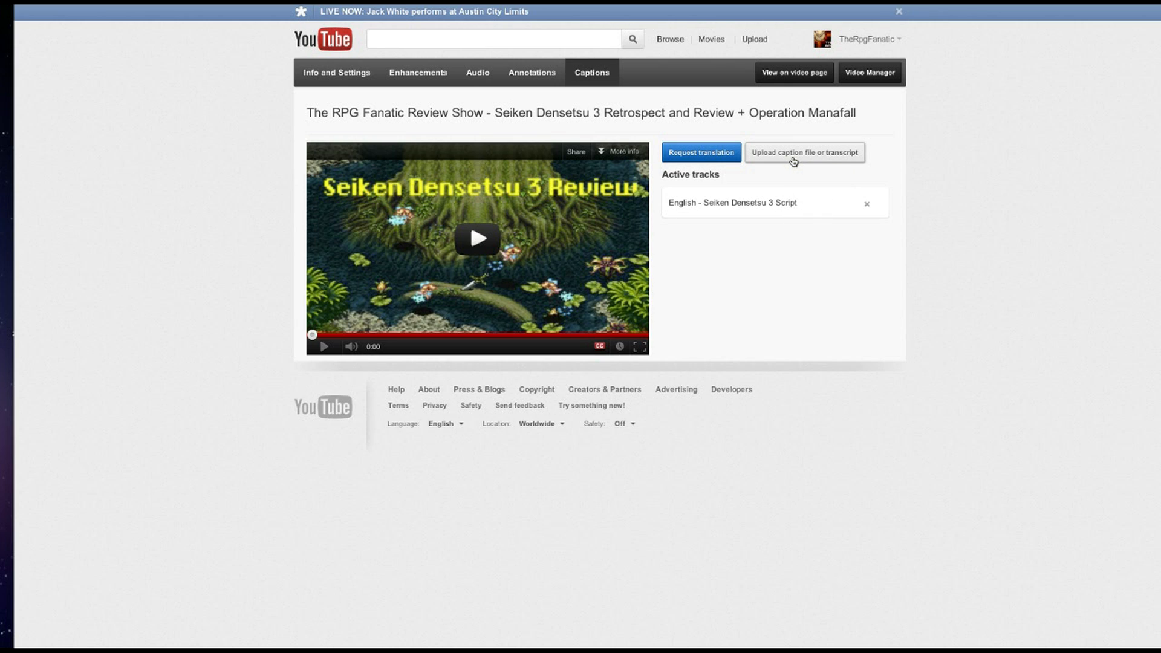
{"action": "left_click", "coordinate": [805, 152]}
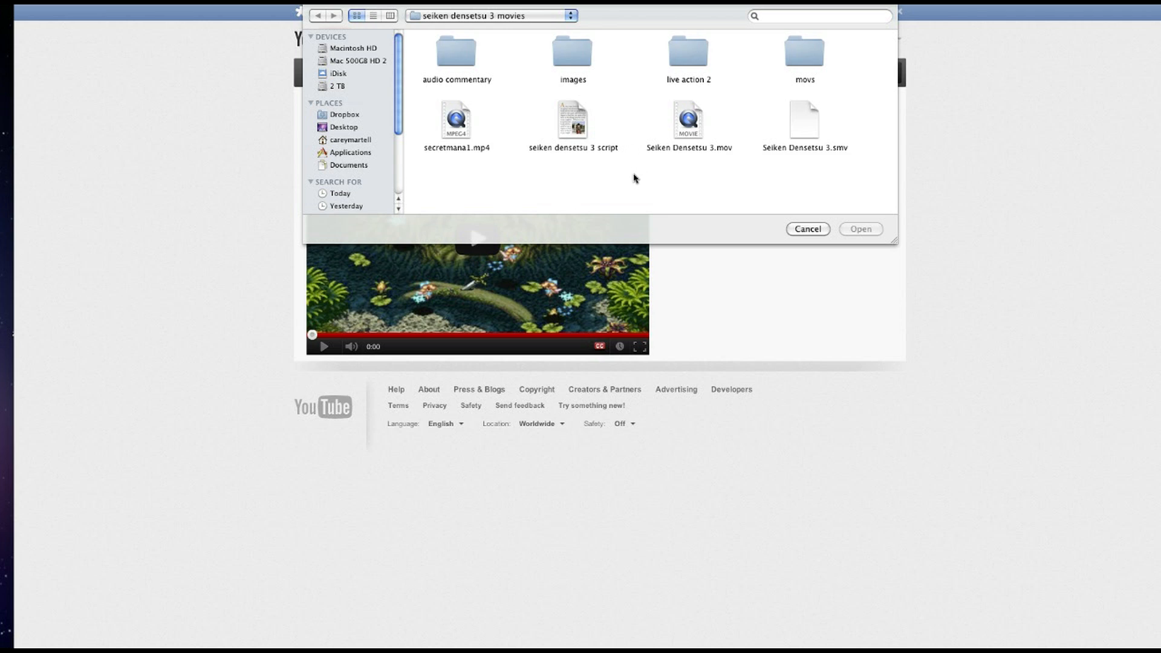
{"action": "left_click", "coordinate": [572, 118]}
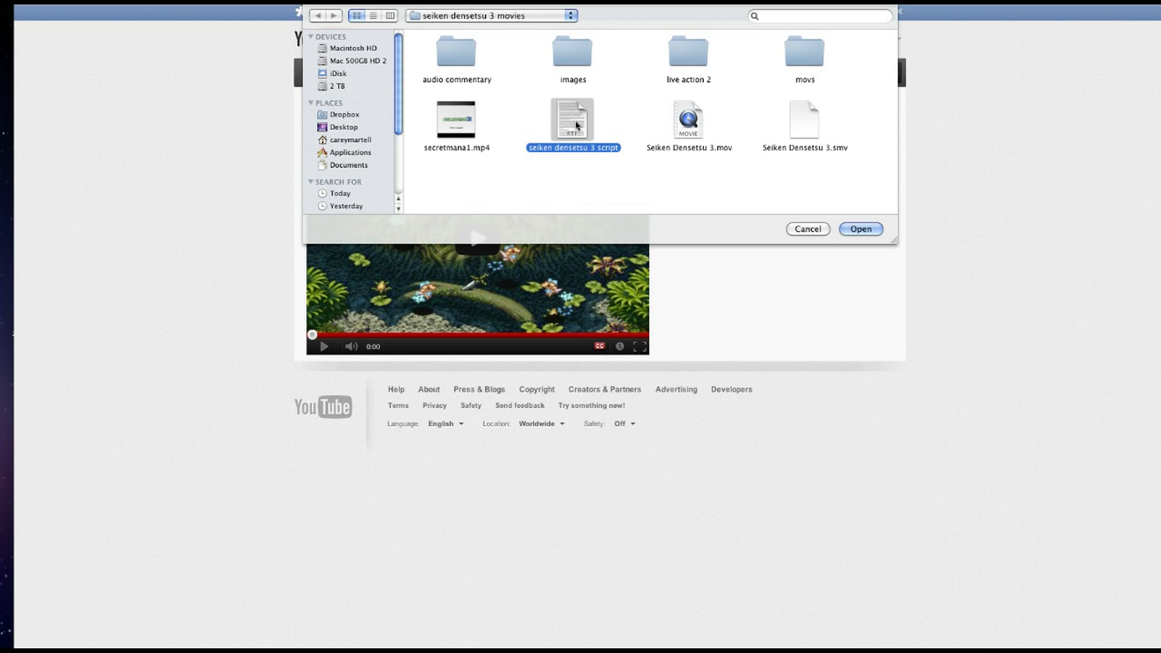
{"action": "left_click", "coordinate": [861, 228]}
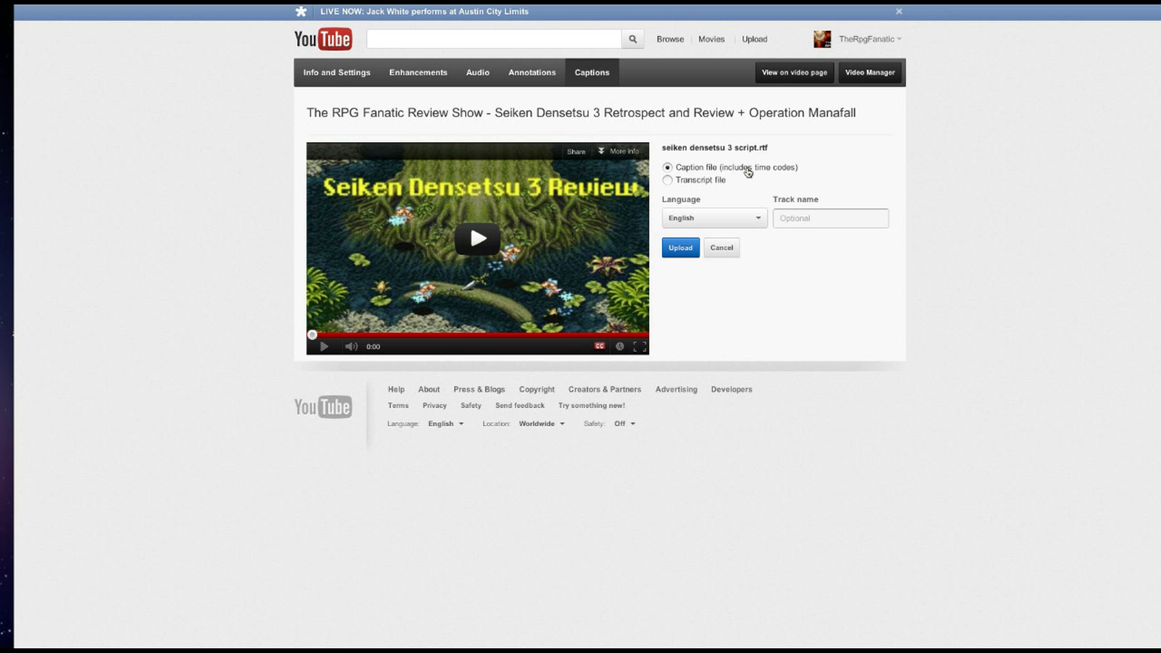
{"action": "mouse_move", "coordinate": [711, 182]}
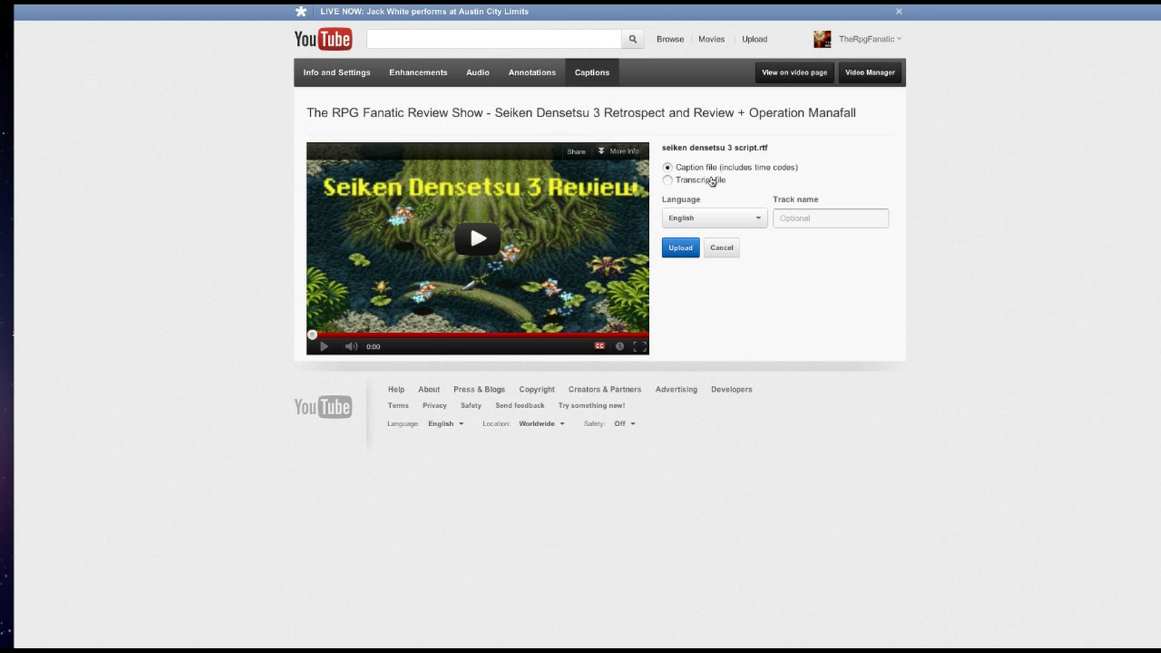
- Mark the file as a Transcript file and name the track 'Seiken Densetsu 3 Script' from the suggestions
{"action": "left_click", "coordinate": [668, 180]}
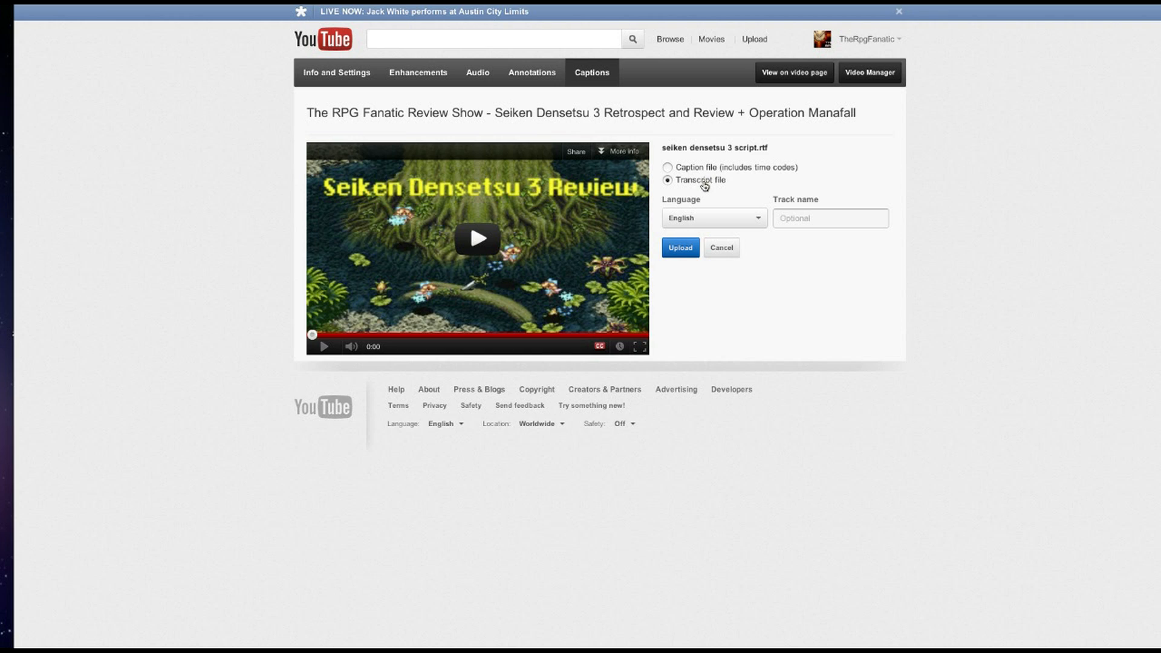
{"action": "mouse_move", "coordinate": [693, 170]}
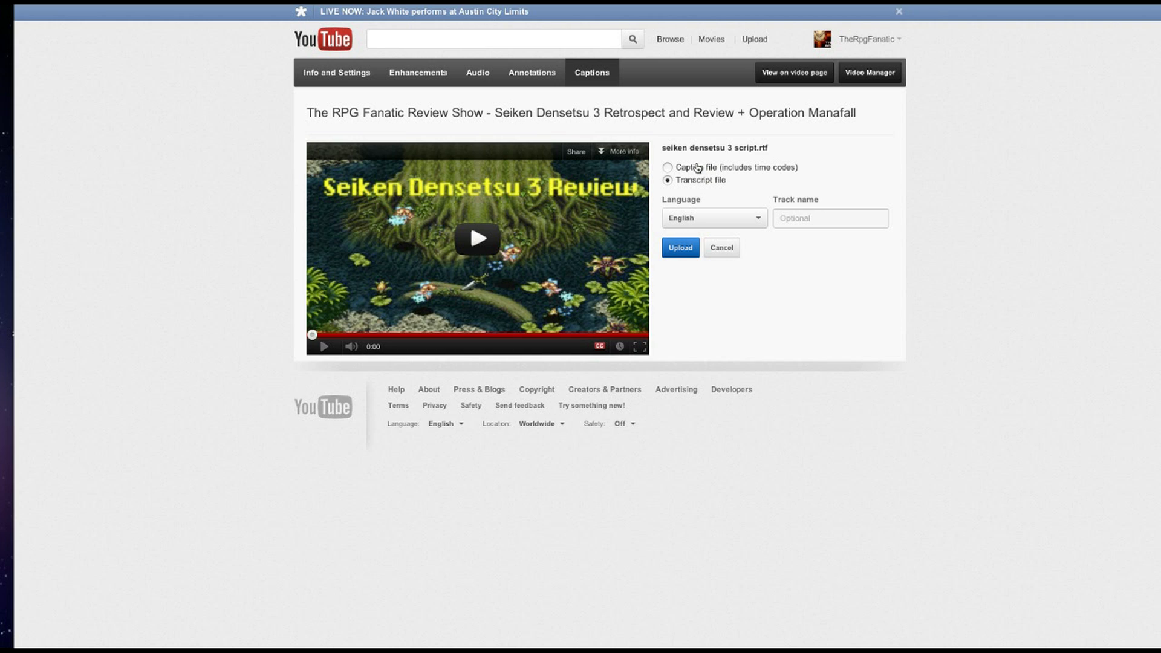
{"action": "mouse_move", "coordinate": [777, 176]}
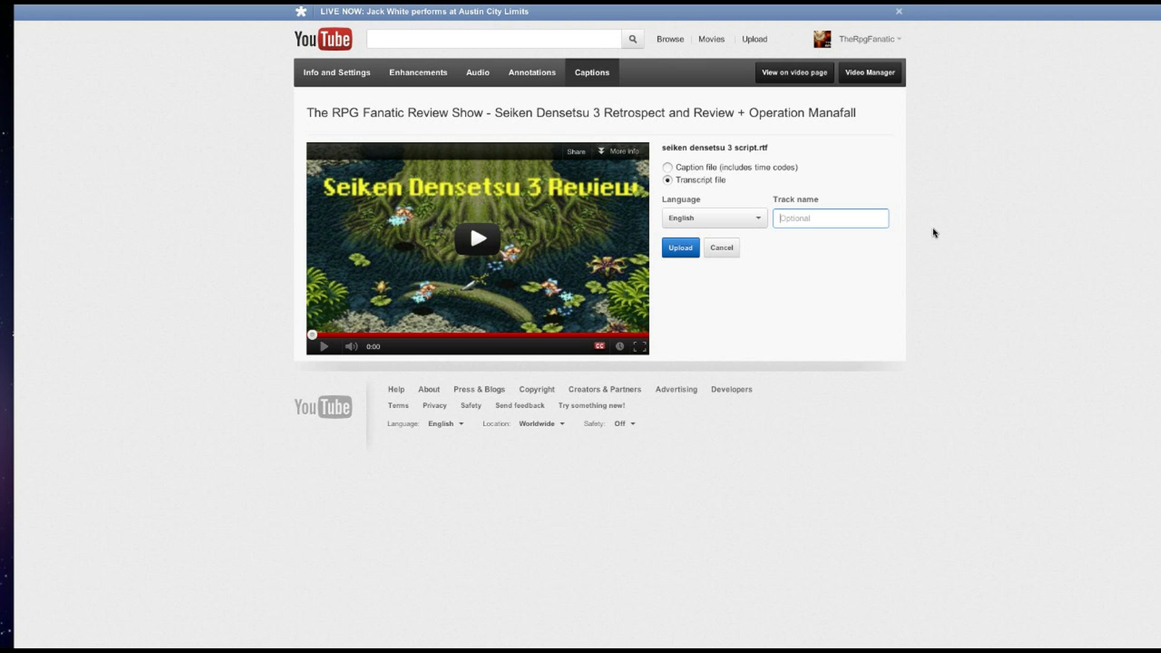
{"action": "type", "text": "Seiken"}
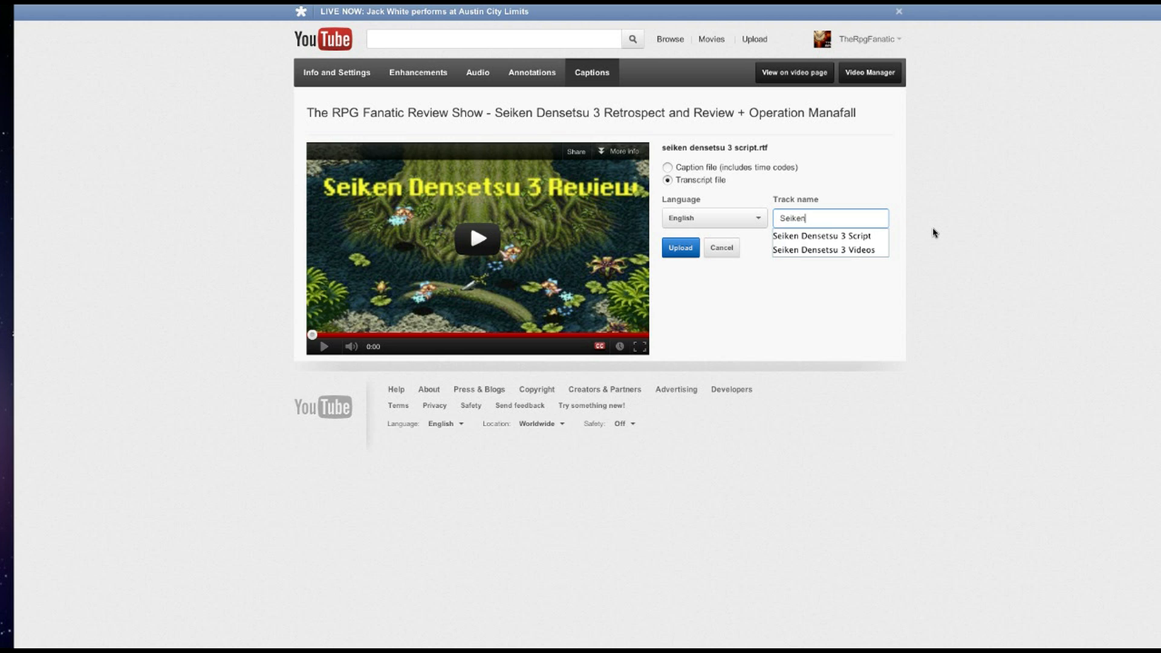
{"action": "left_click", "coordinate": [822, 235]}
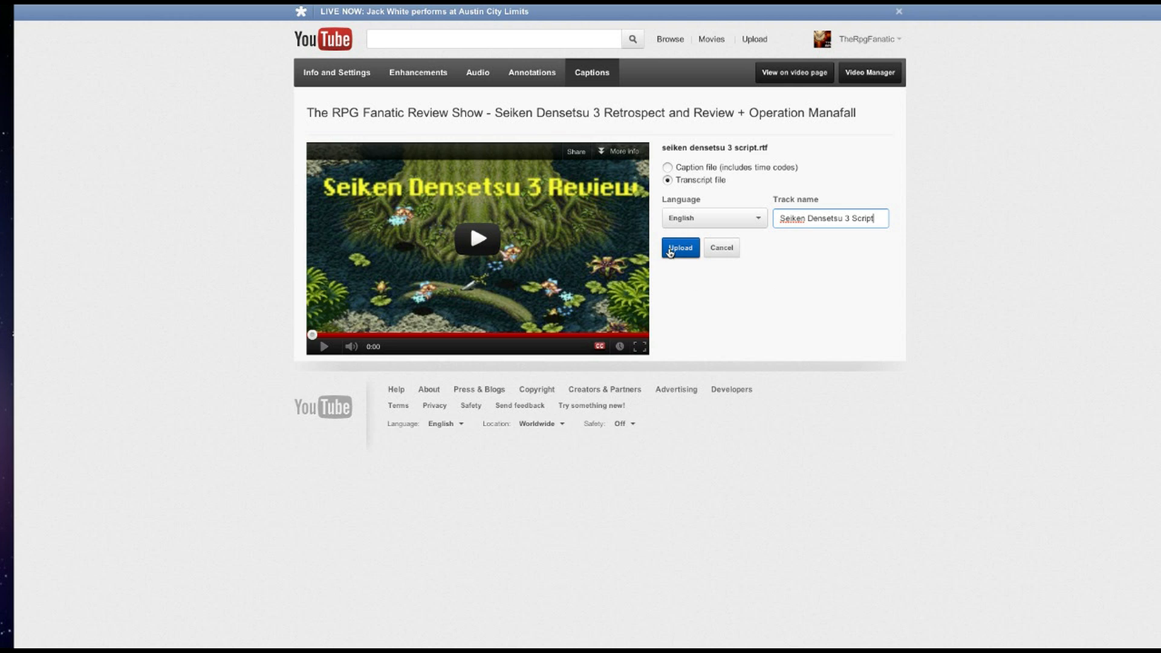
- Upload the transcript so 'English - Seiken Densetsu 3 Script' joins the Active tracks list
{"action": "left_click", "coordinate": [680, 246]}
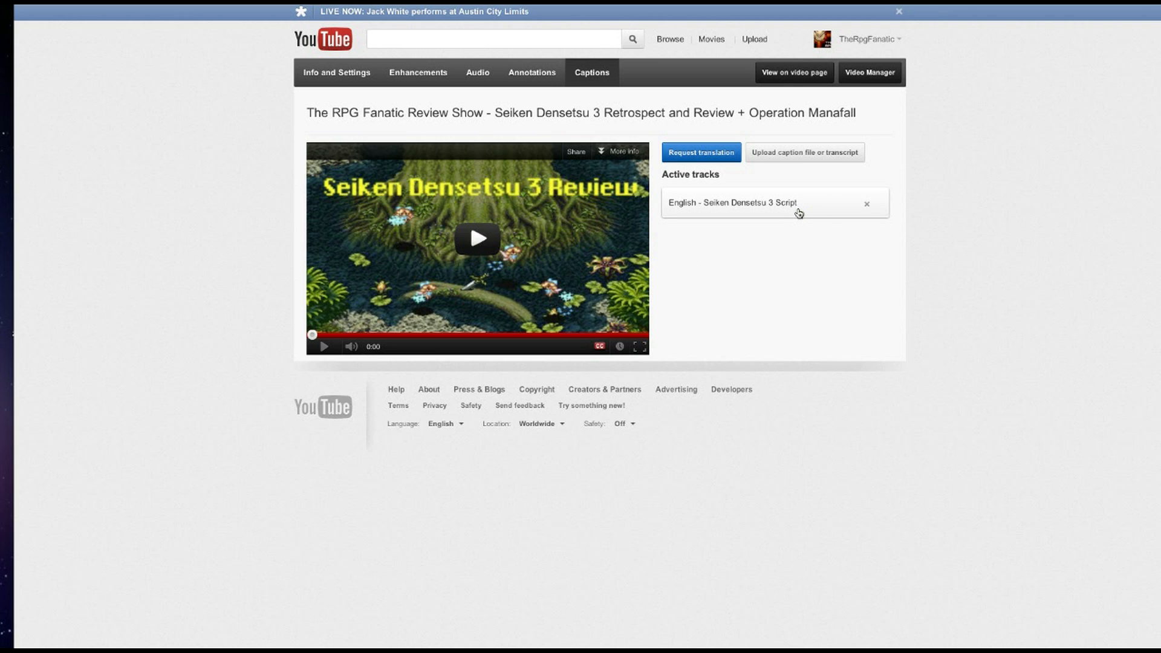
{"action": "mouse_move", "coordinate": [796, 263]}
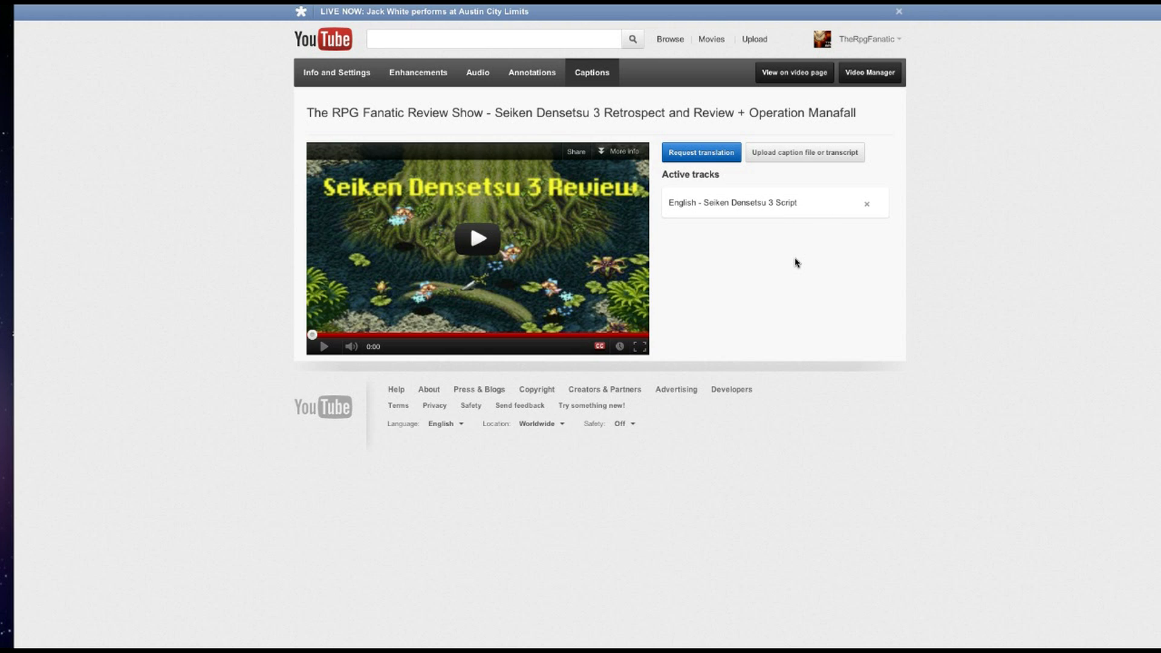
{"action": "mouse_move", "coordinate": [781, 283]}
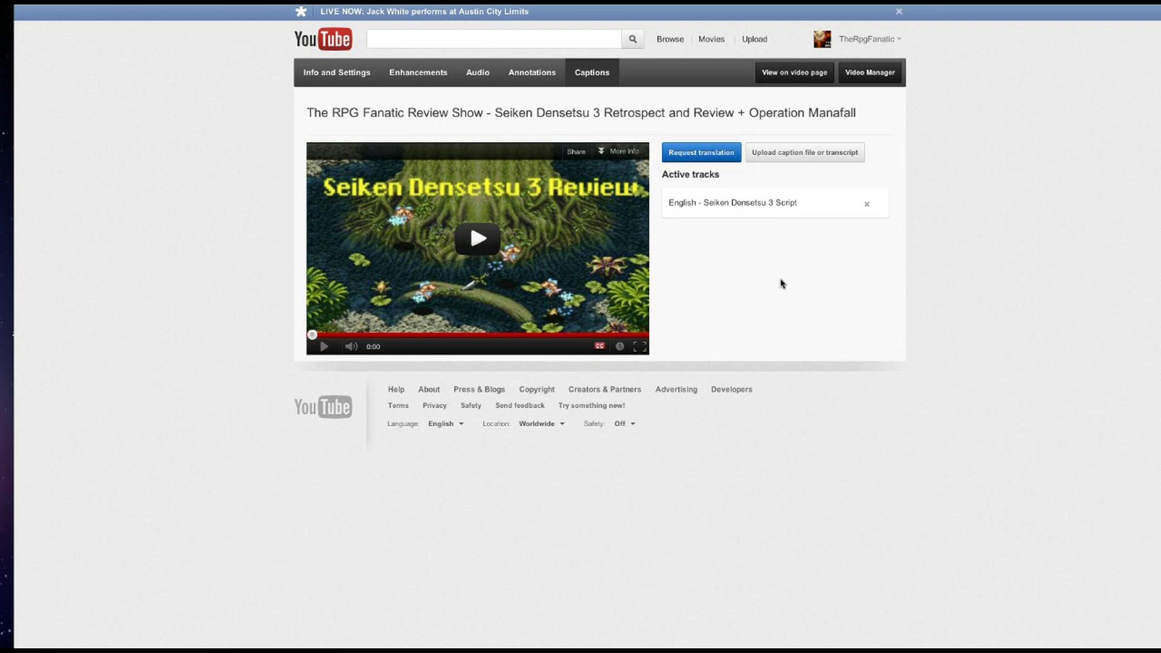